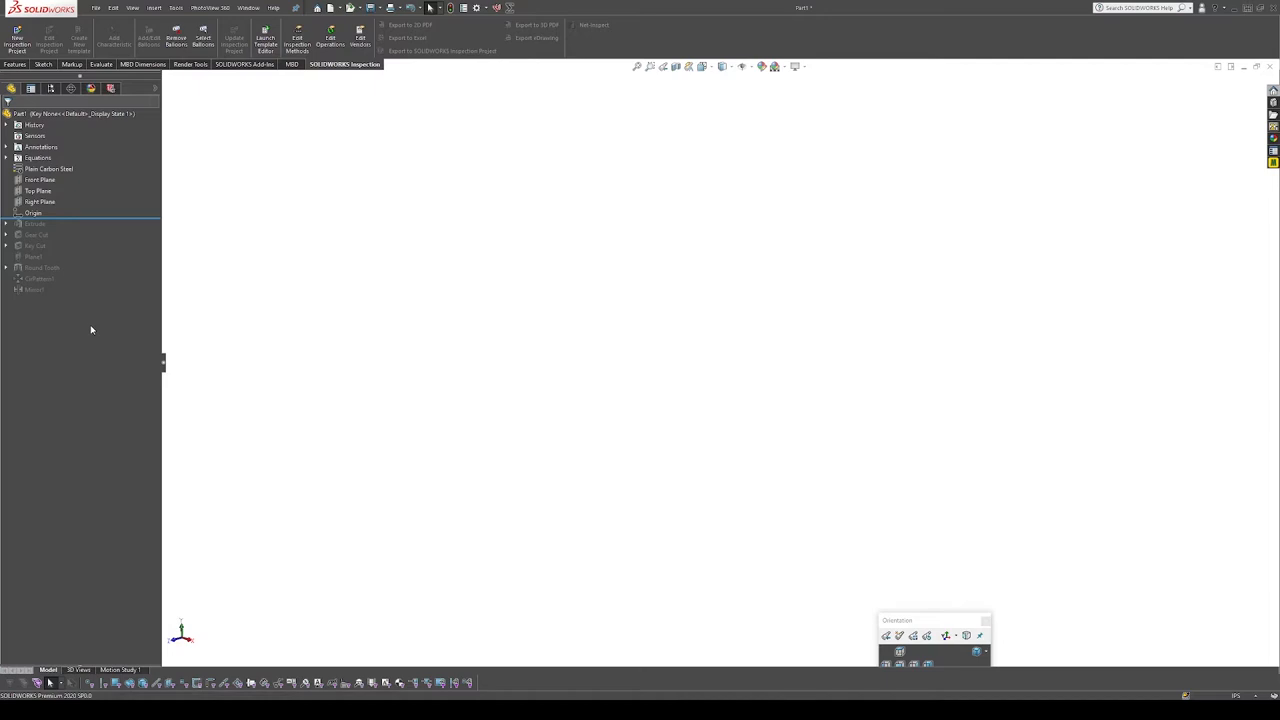
pyautogui.moveTo(61, 335)
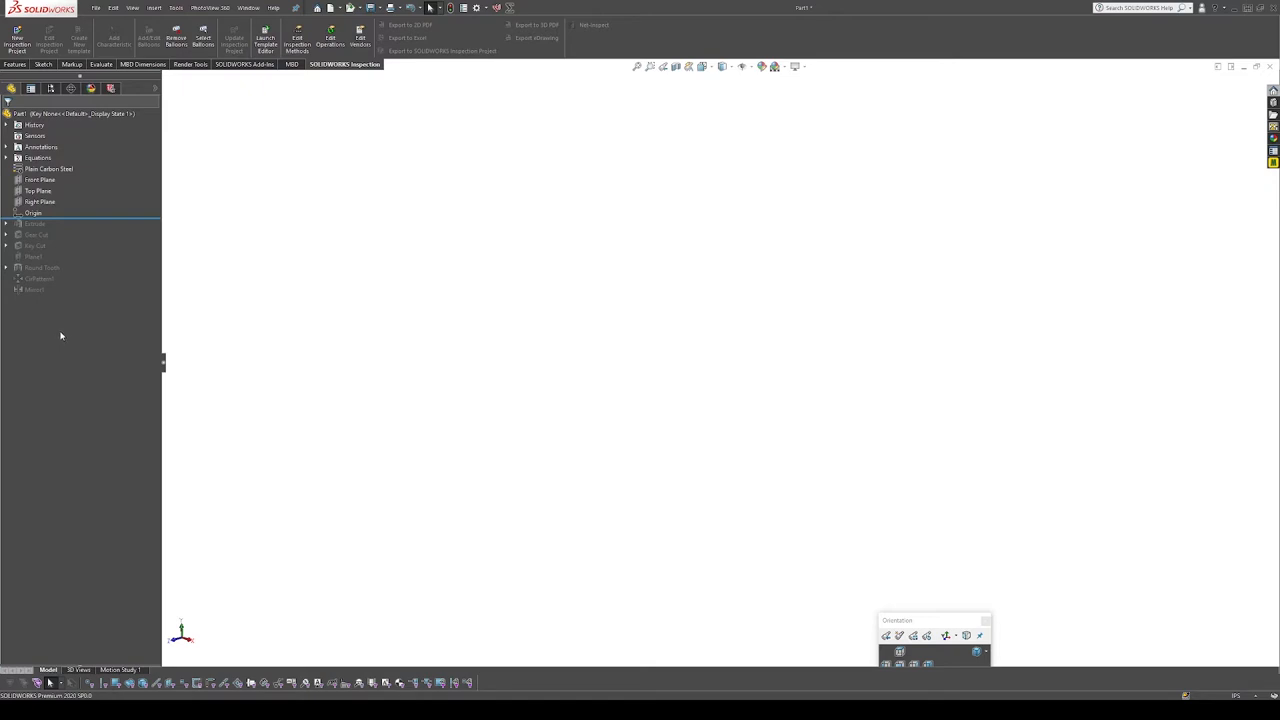
pyautogui.moveTo(113, 337)
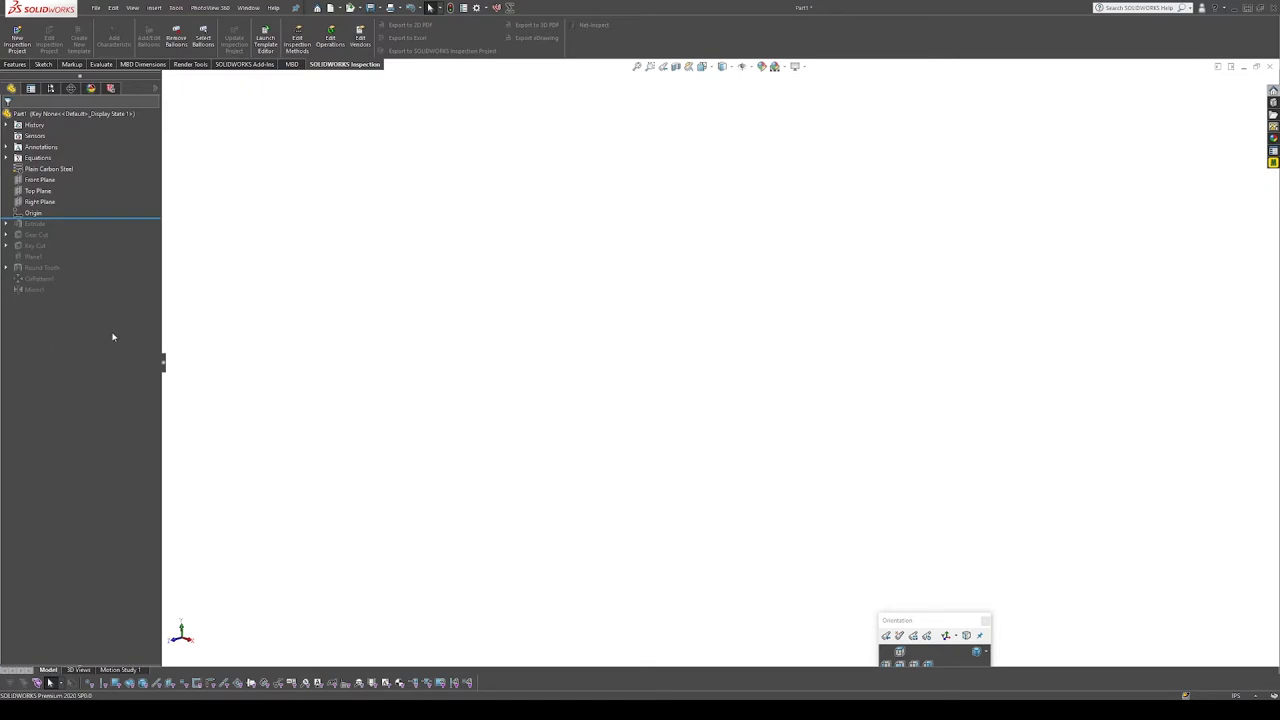
pyautogui.moveTo(753, 31)
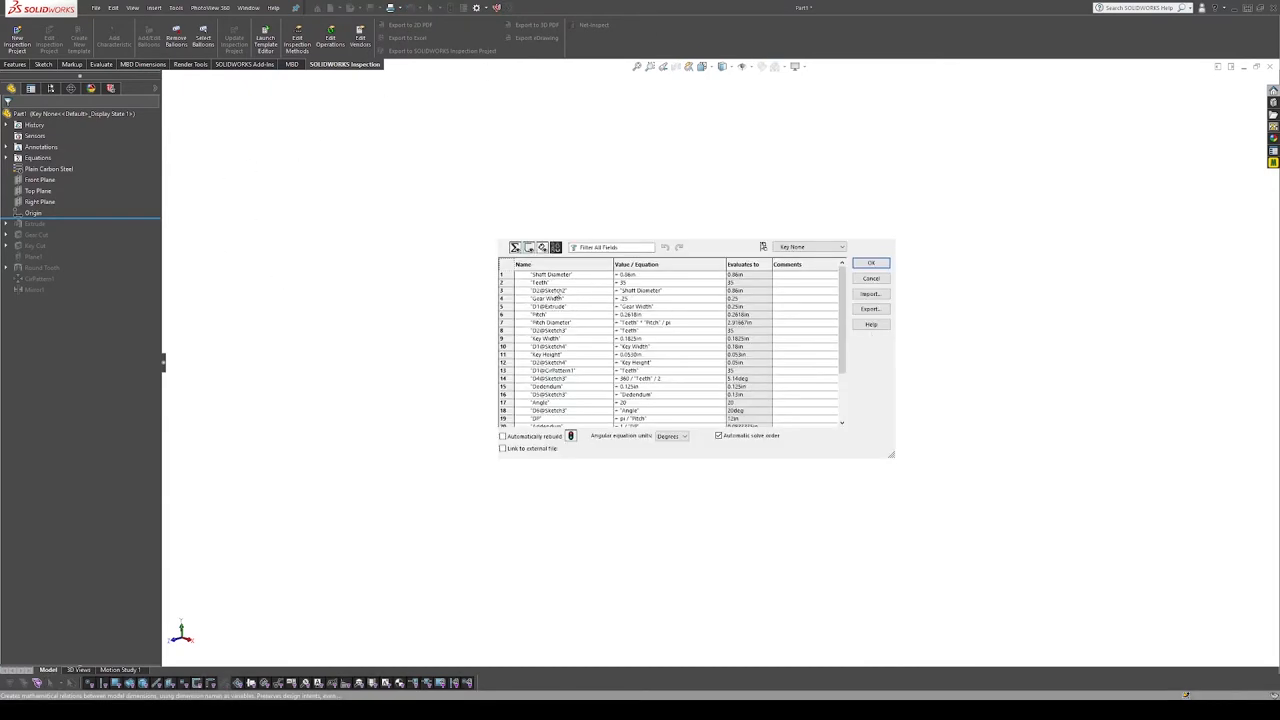
pyautogui.moveTo(602, 315)
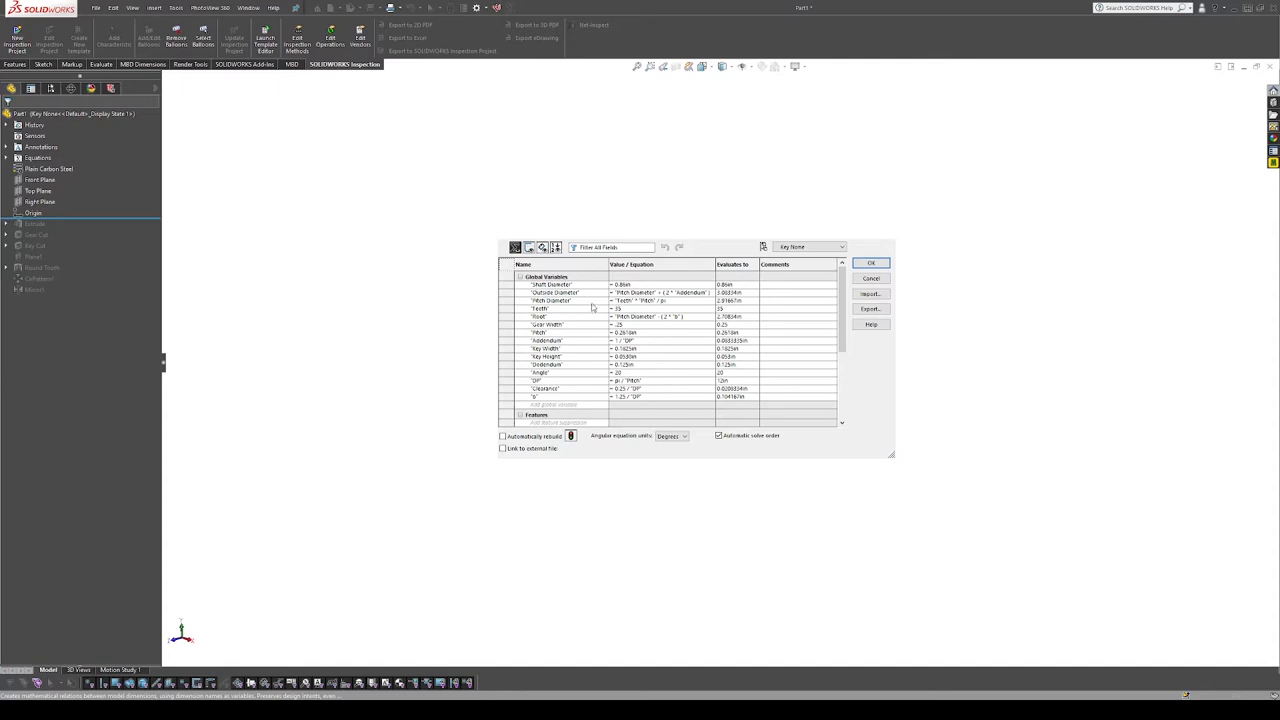
pyautogui.moveTo(585, 376)
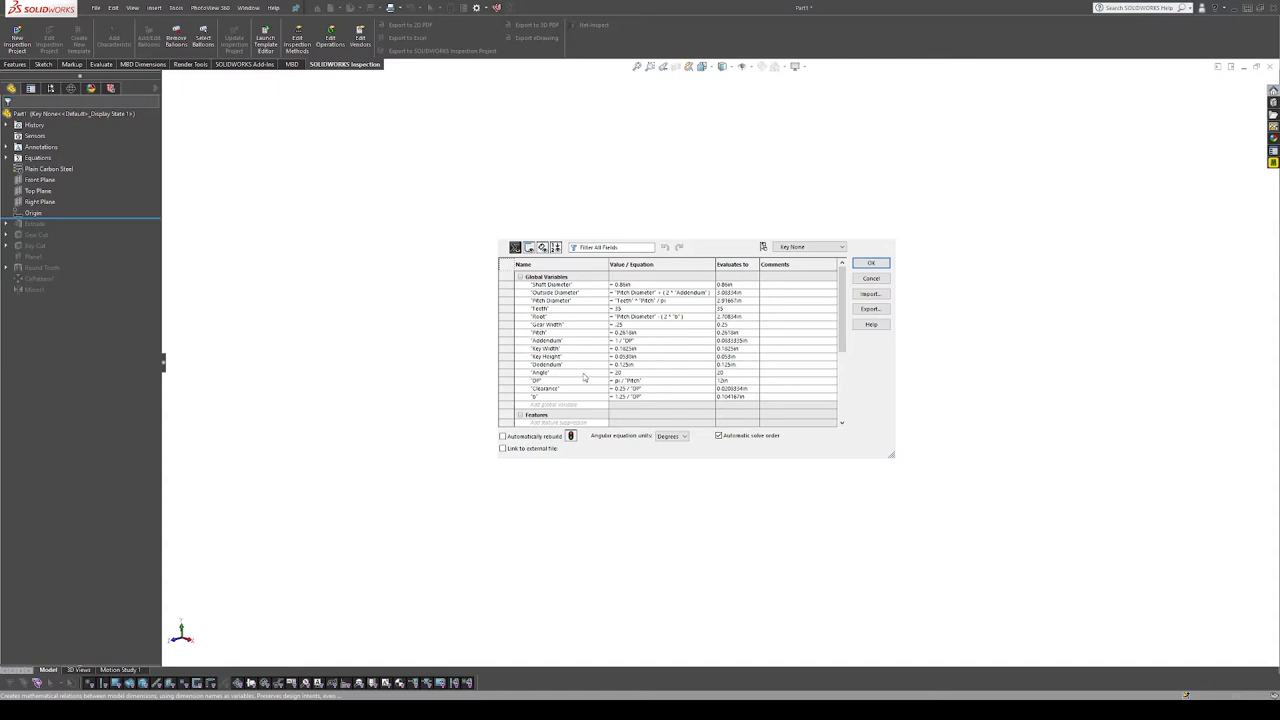
# Open the Pitch Diameter equation (teeth times pitch over pi) for editing
pyautogui.click(660, 284)
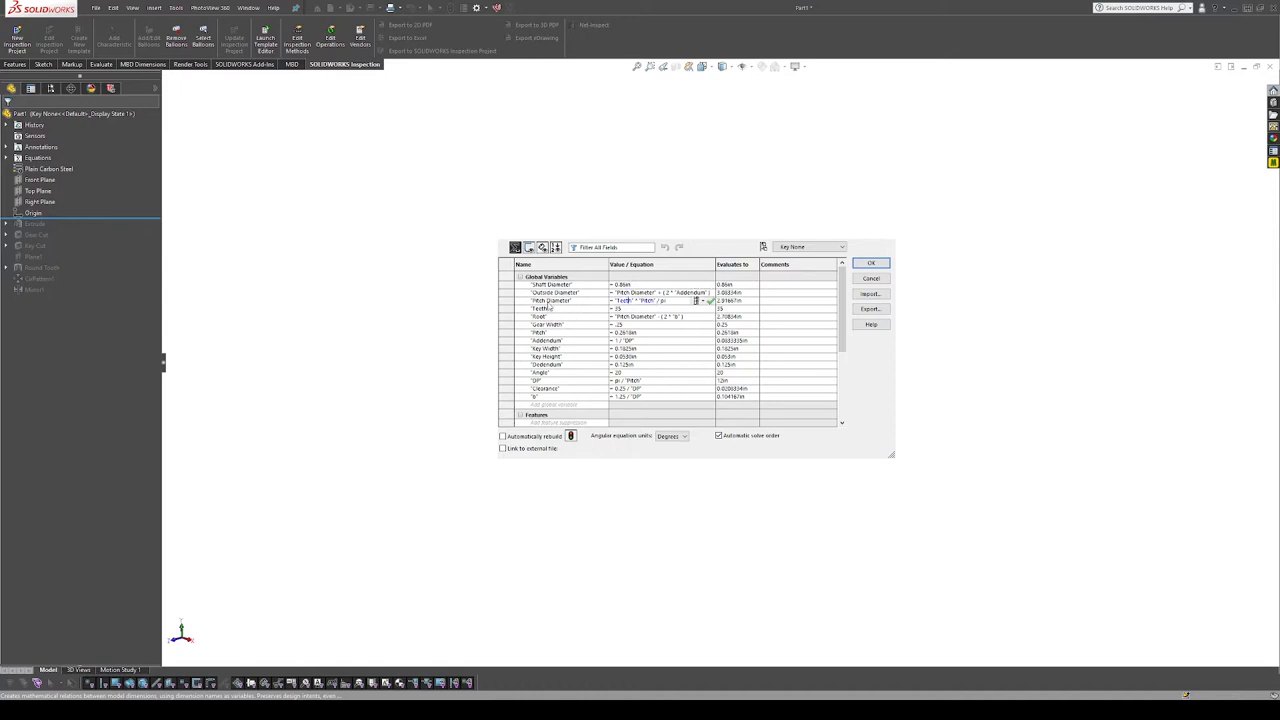
pyautogui.click(538, 308)
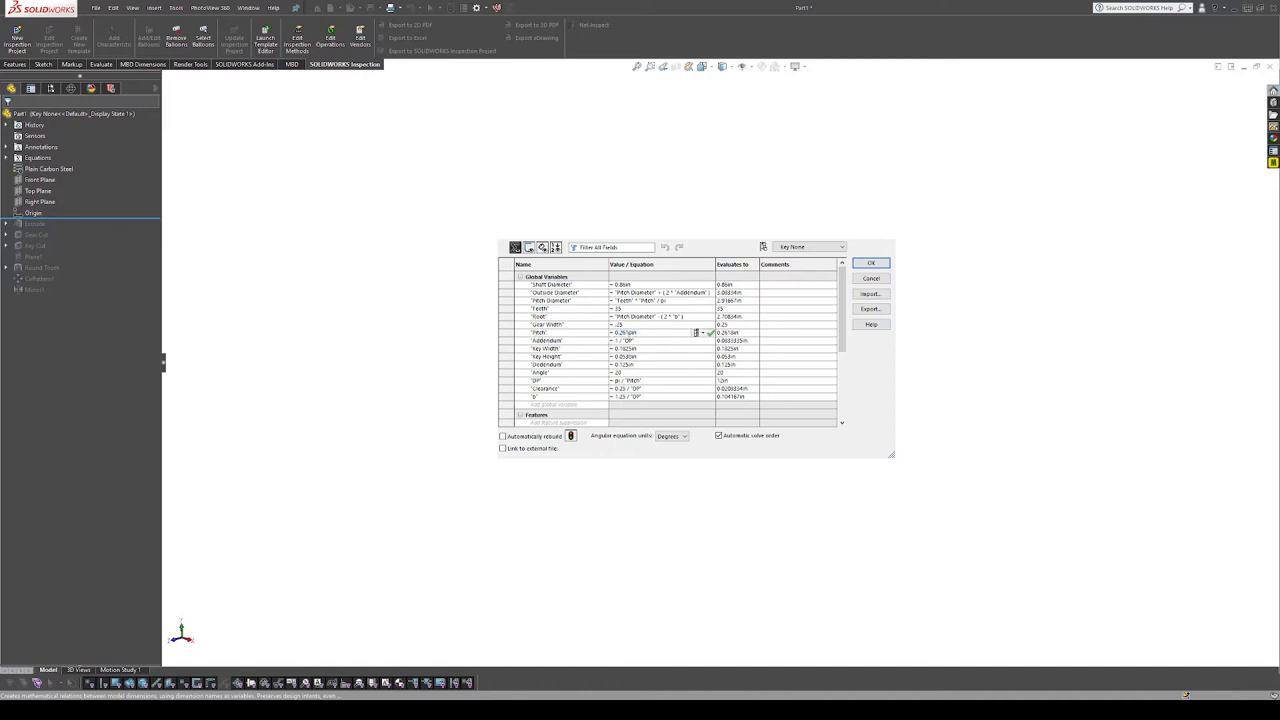
pyautogui.moveTo(700, 323)
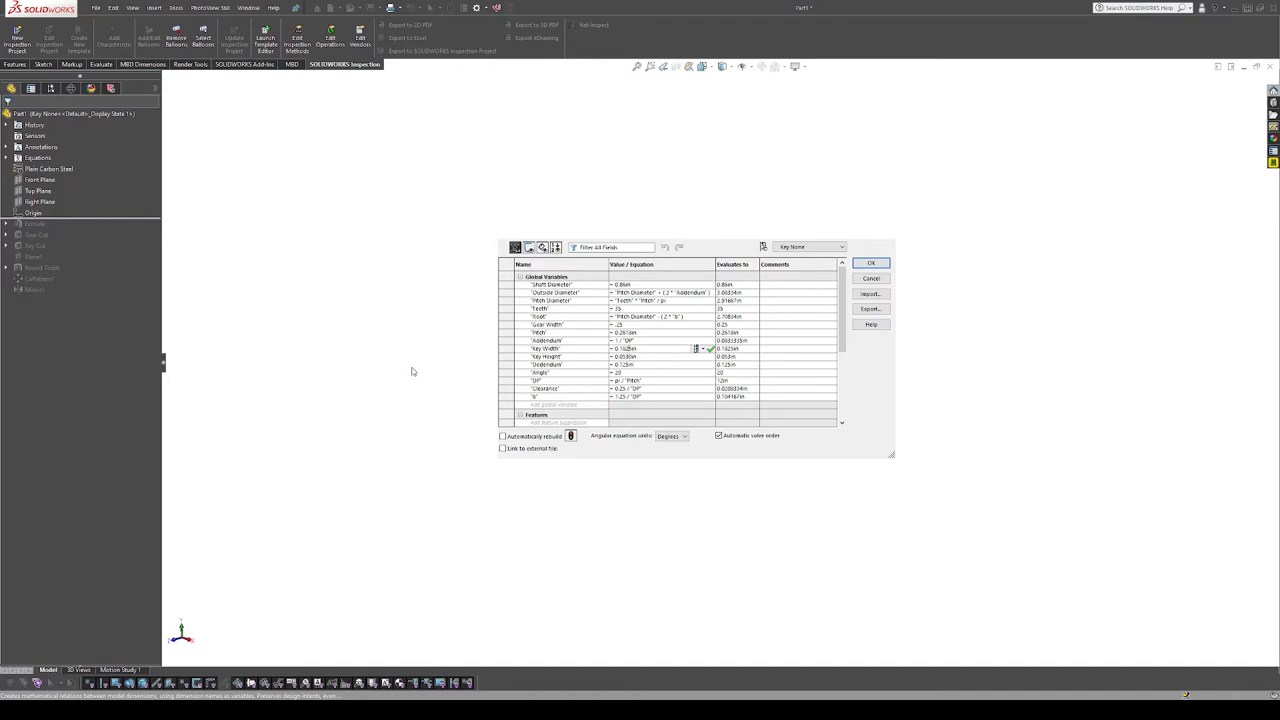
pyautogui.moveTo(100, 264)
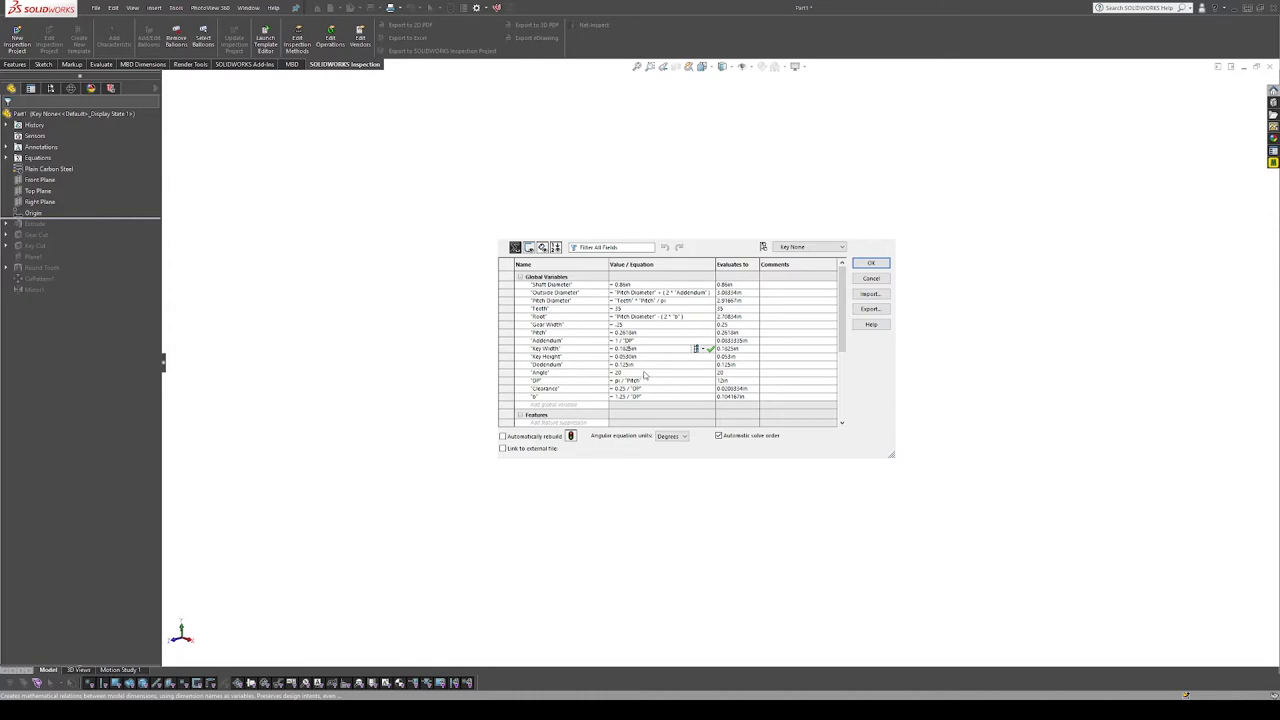
# Review the Dedendum and DP (pi over Pitch, 12) equations, then accept the equations
pyautogui.click(650, 364)
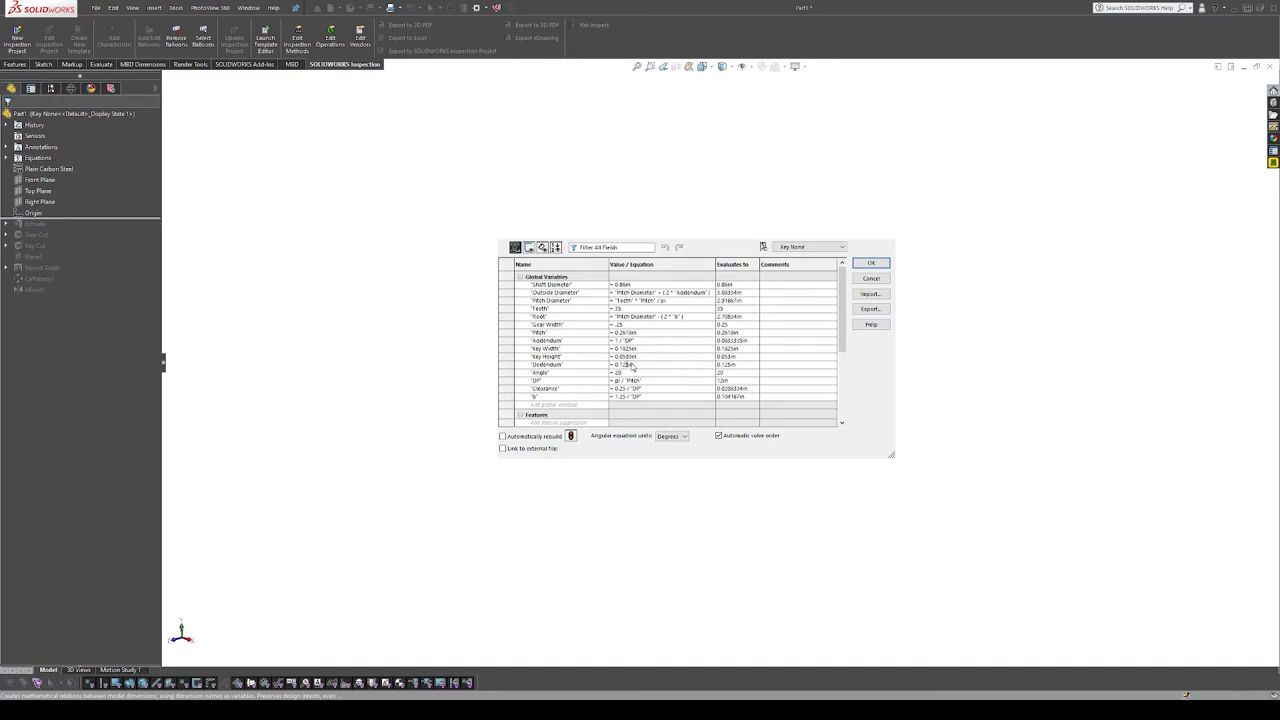
pyautogui.click(650, 364)
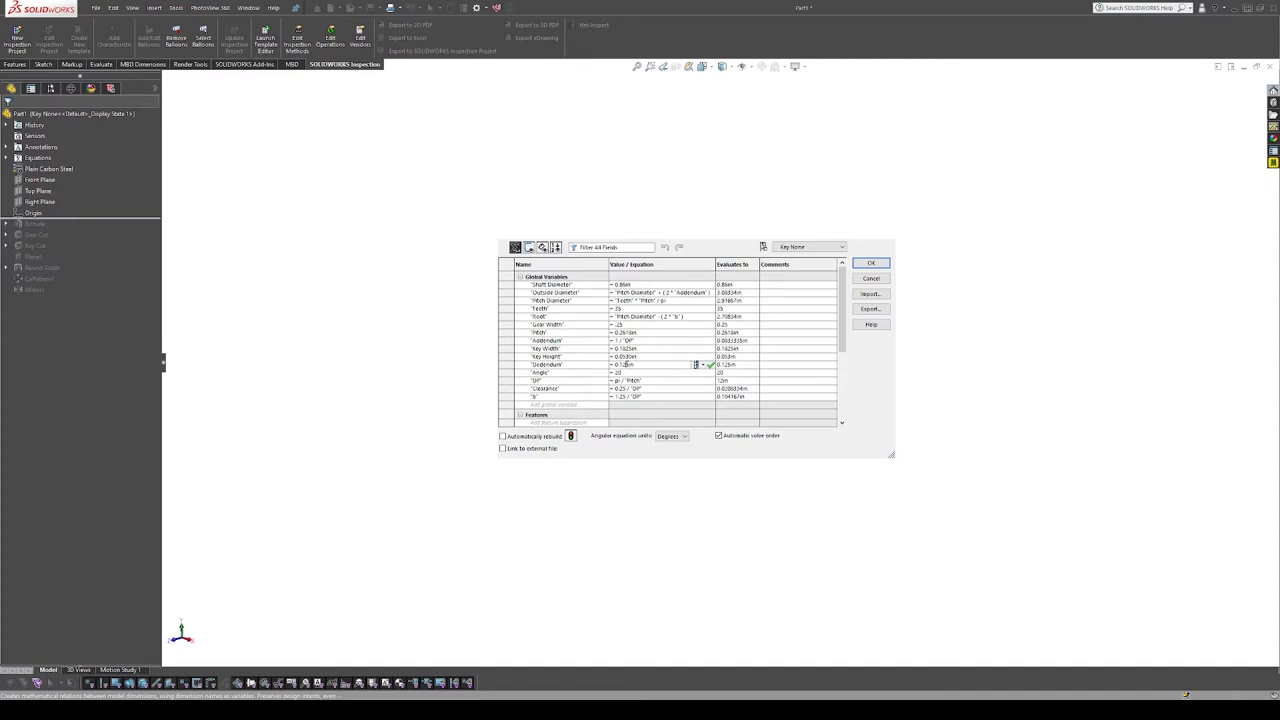
pyautogui.click(645, 372)
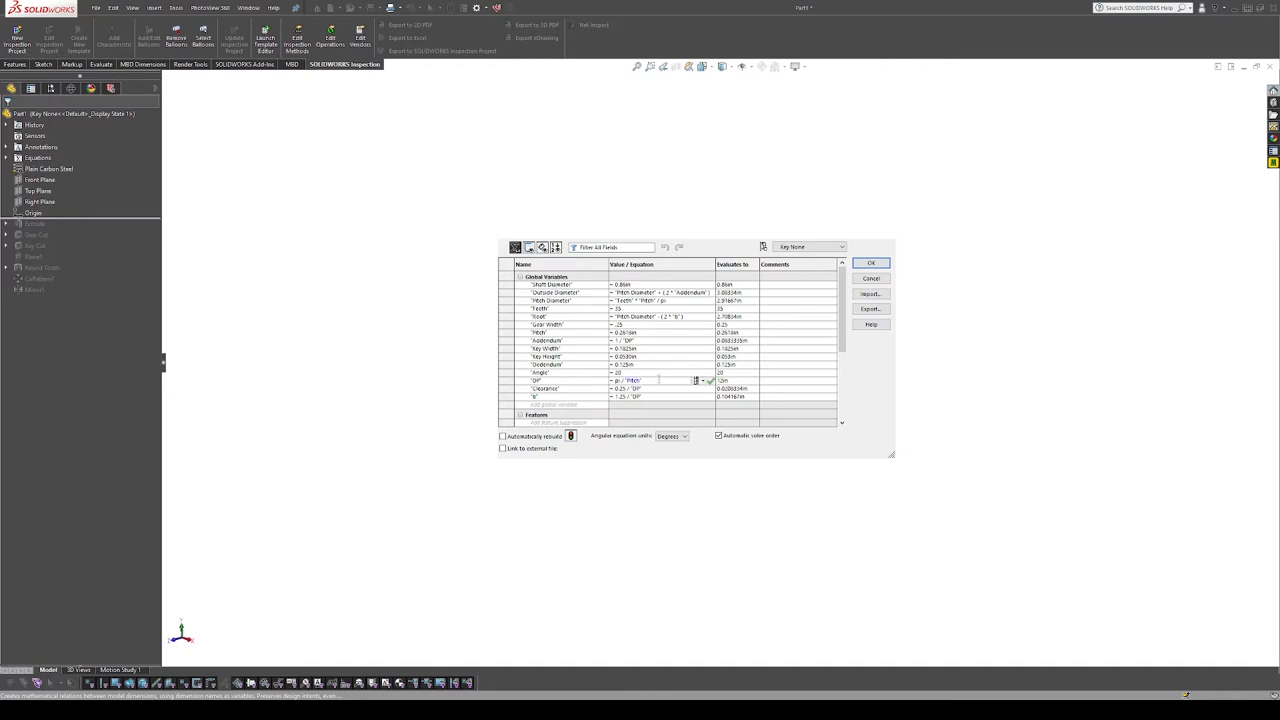
pyautogui.moveTo(915, 269)
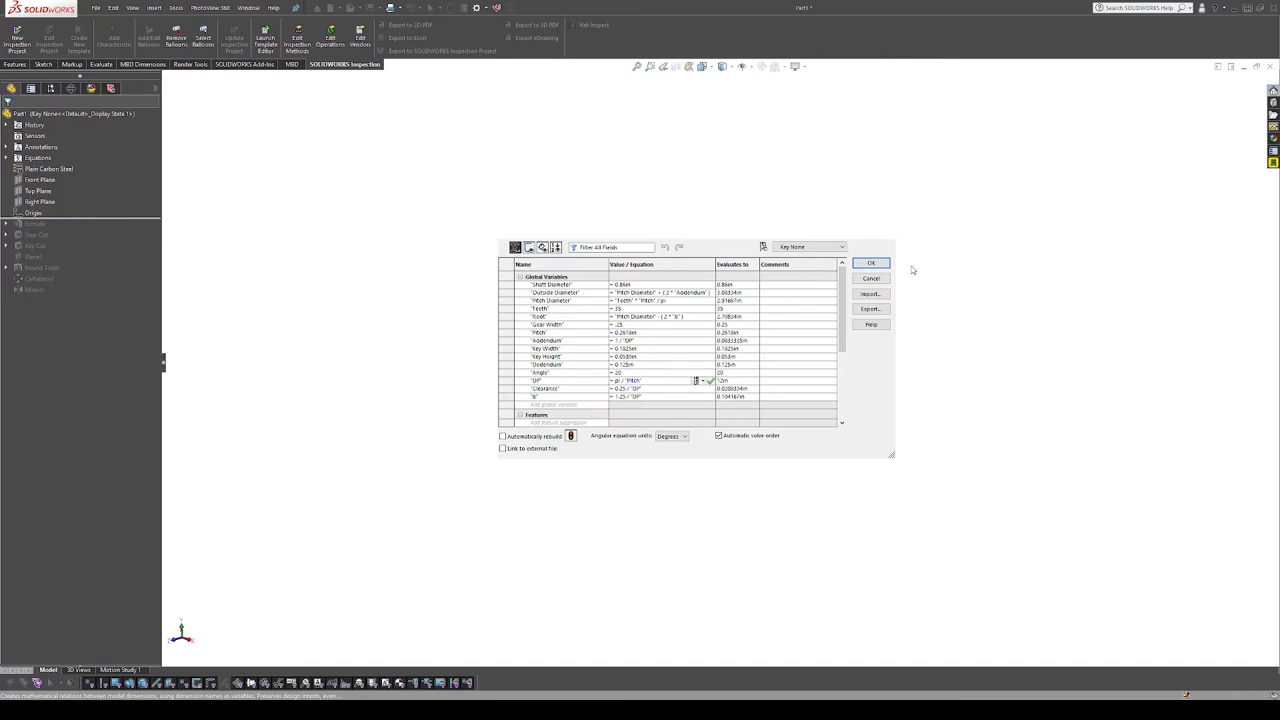
pyautogui.click(871, 263)
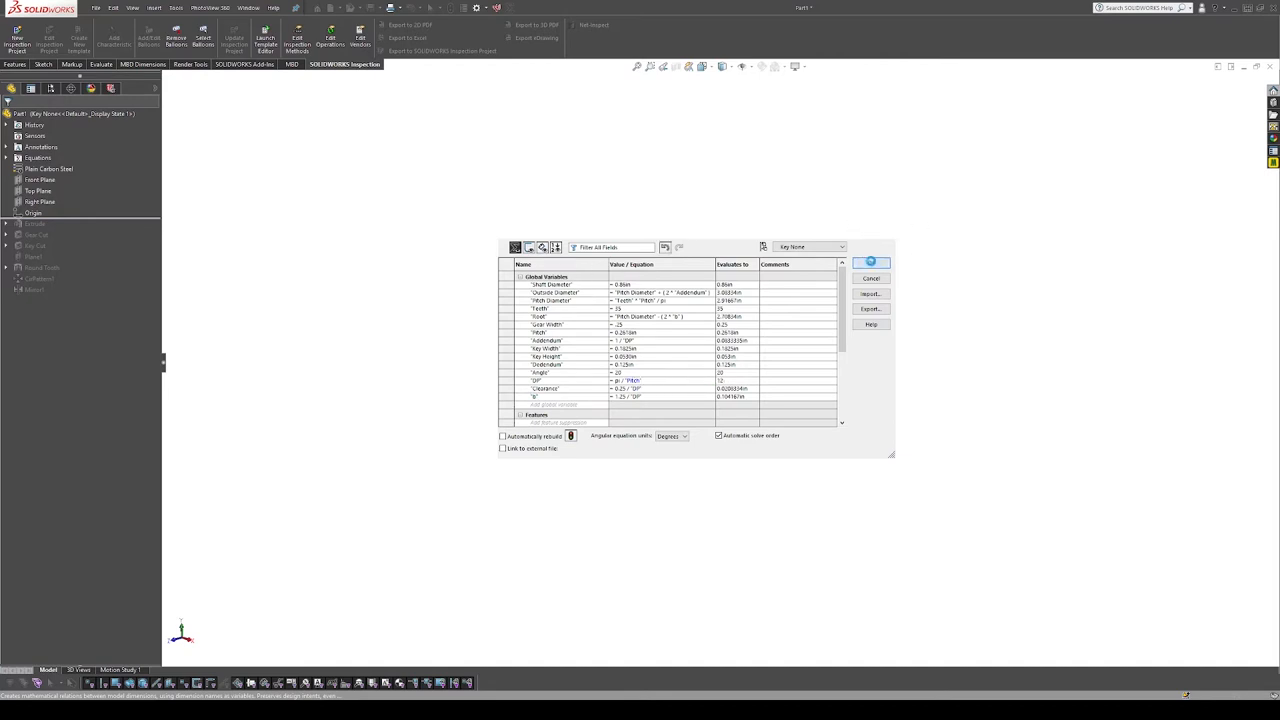
# Edit the extrude's Sketch2 and select its equation-driven Ø3.08 outer diameter dimension
pyautogui.click(871, 278)
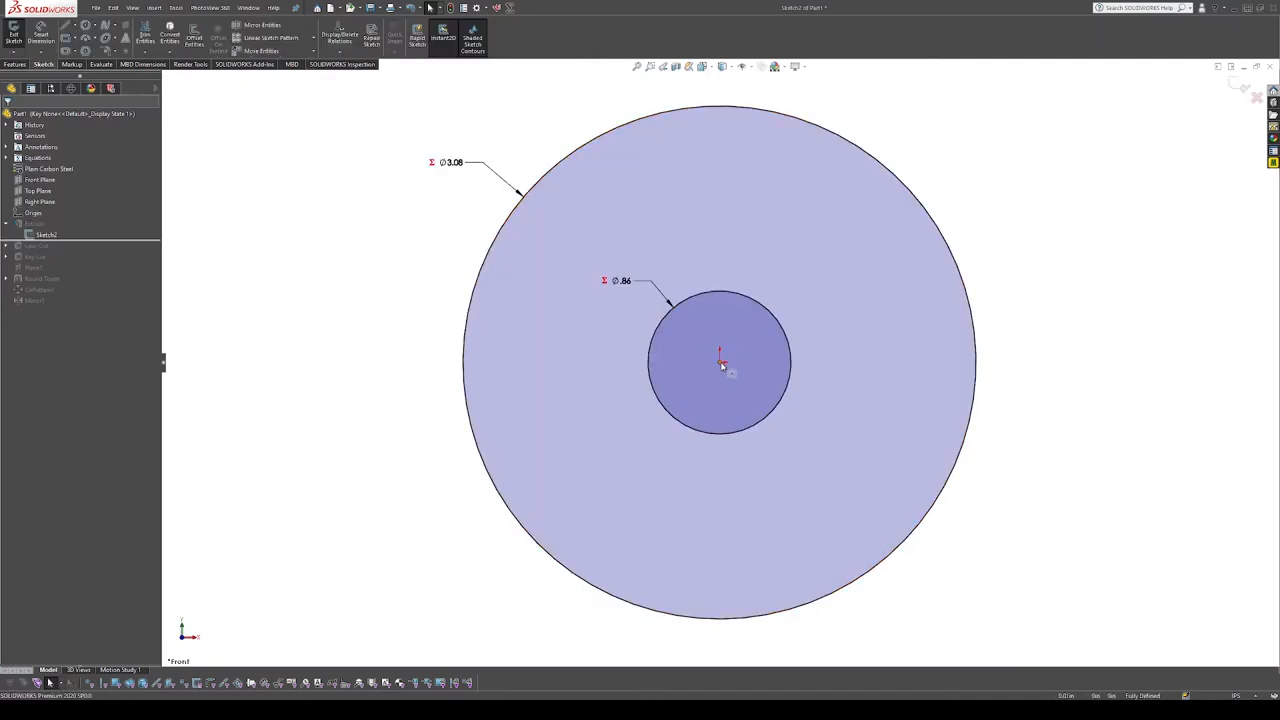
pyautogui.click(450, 162)
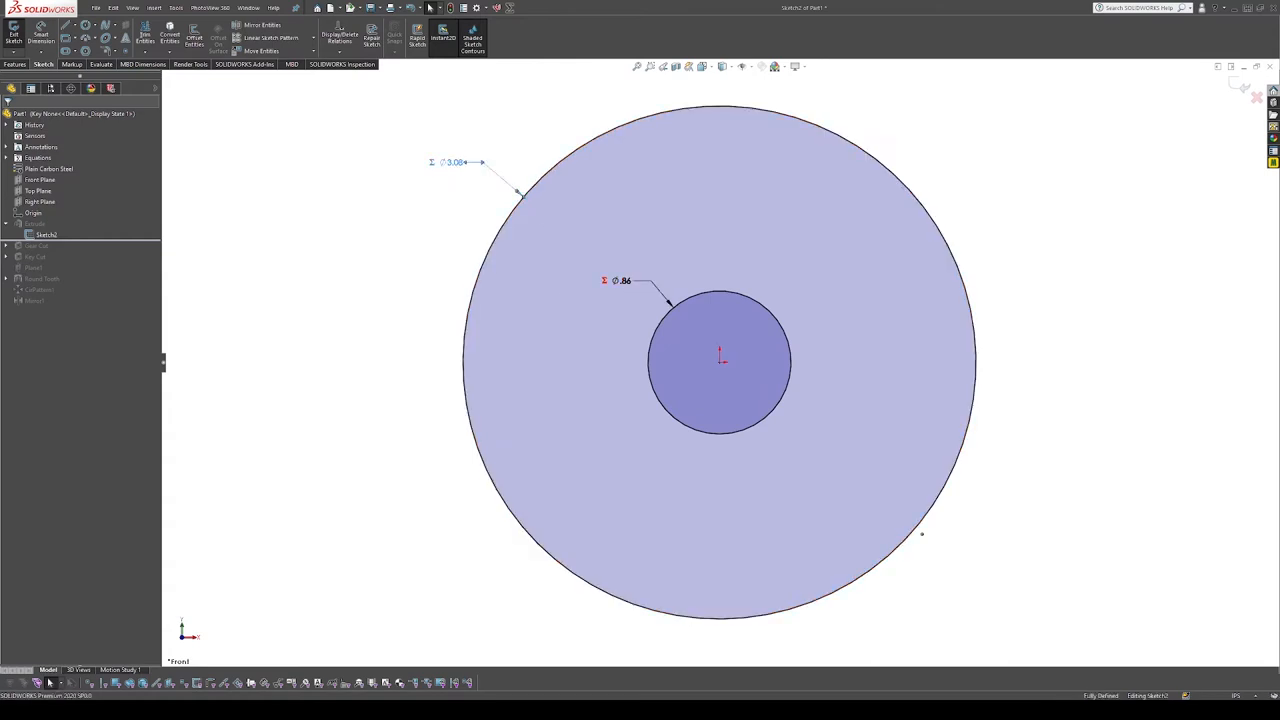
pyautogui.click(452, 162)
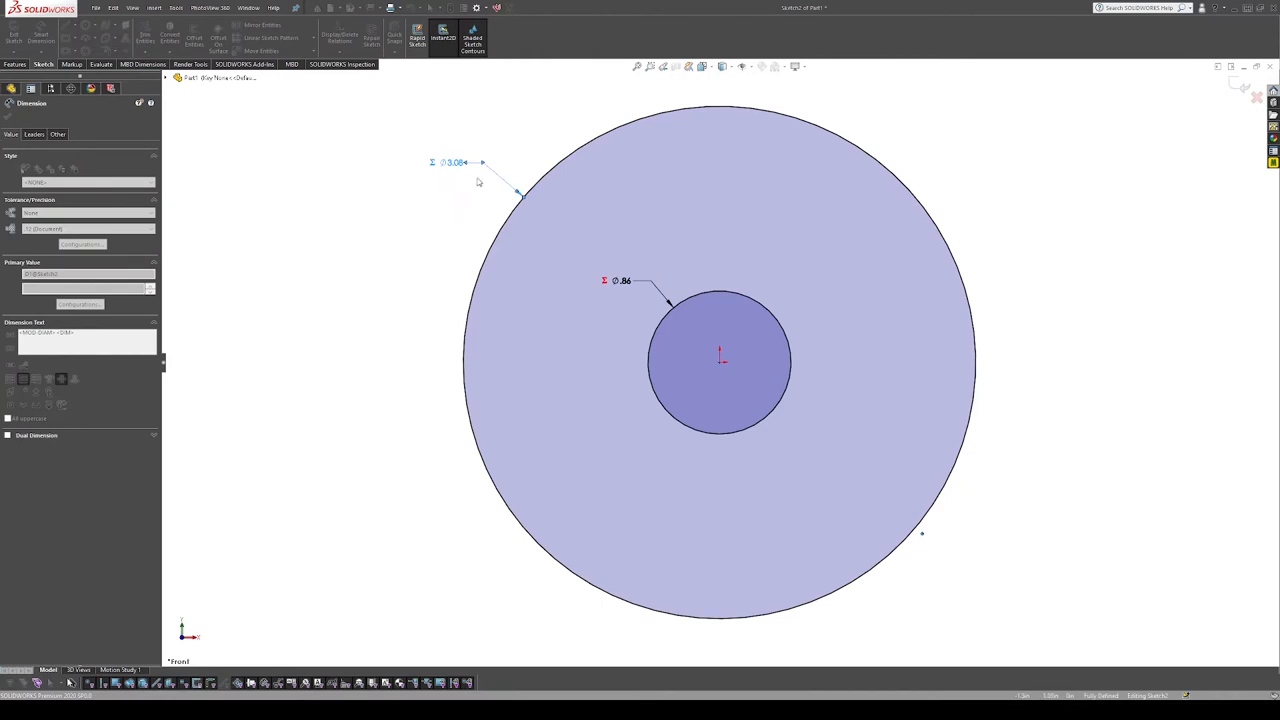
pyautogui.moveTo(386, 187)
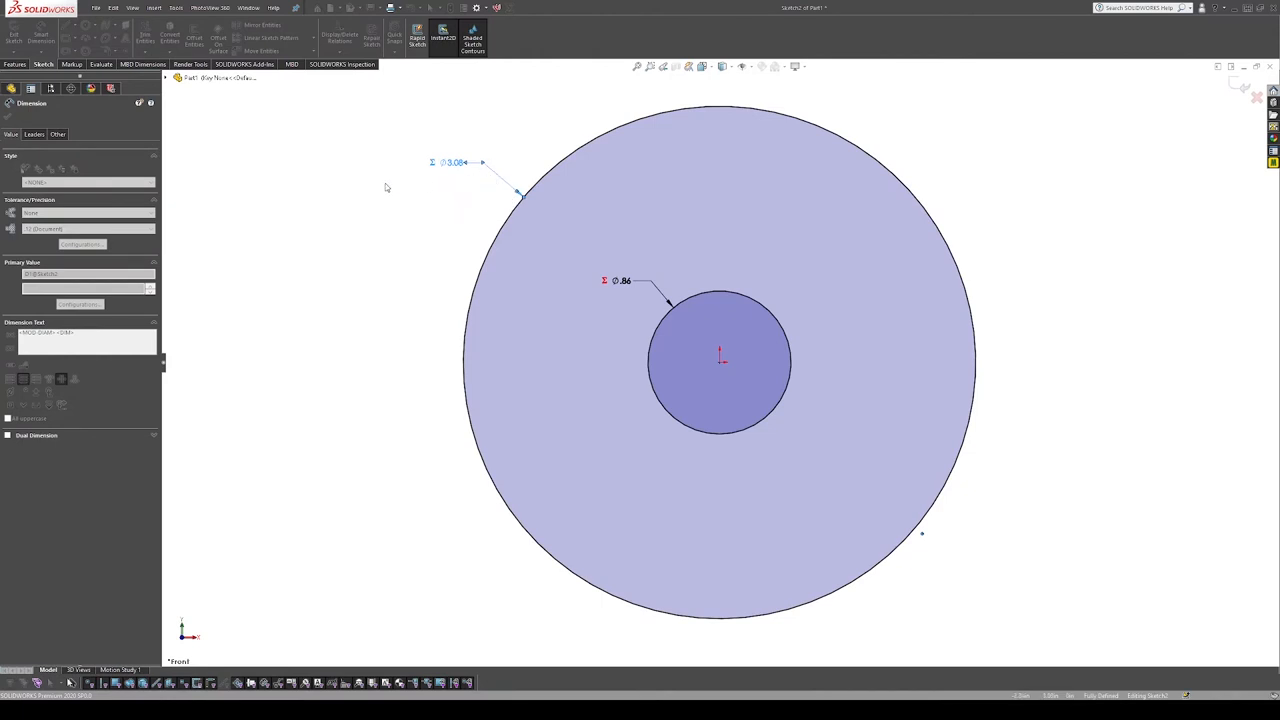
pyautogui.moveTo(410, 177)
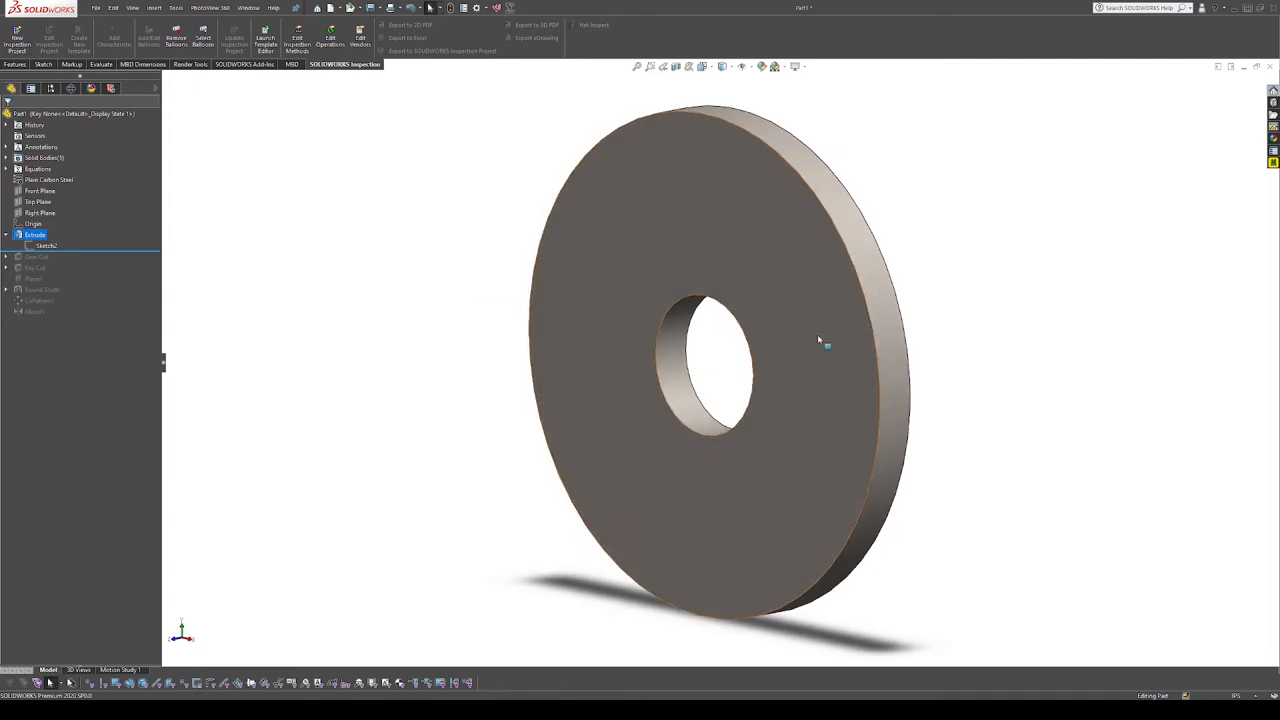
pyautogui.moveTo(85, 191)
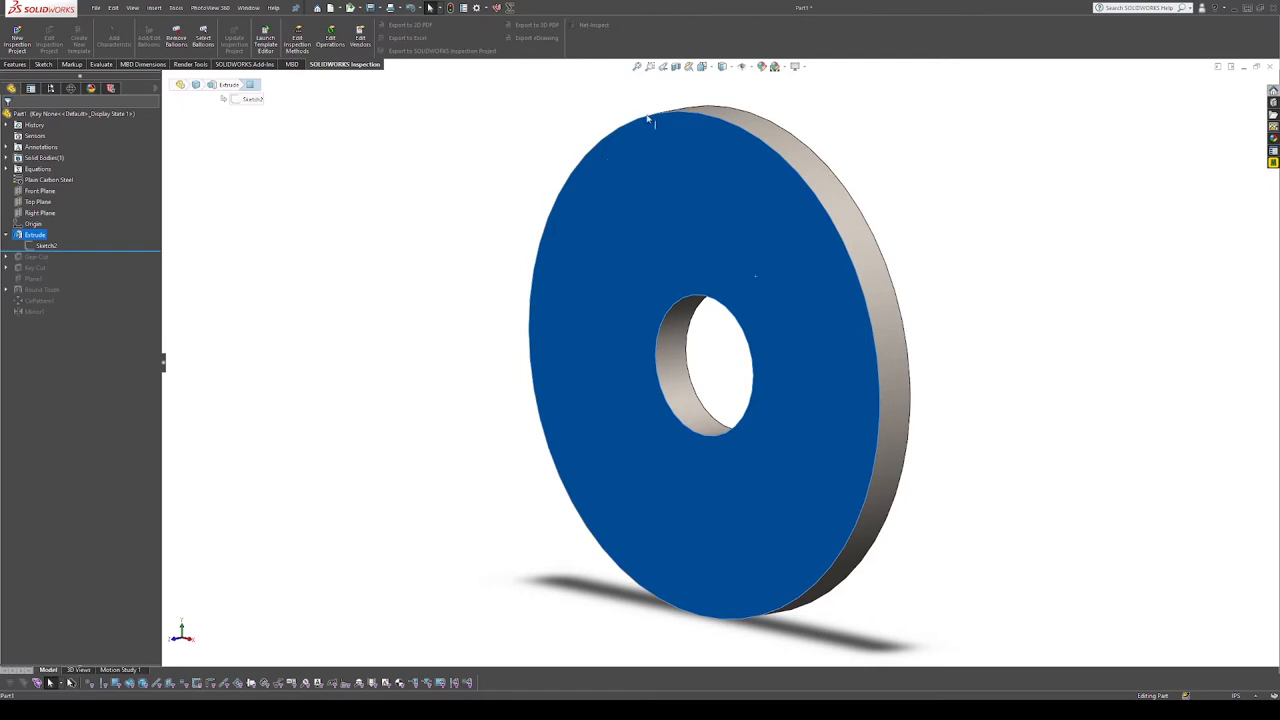
pyautogui.moveTo(820, 192)
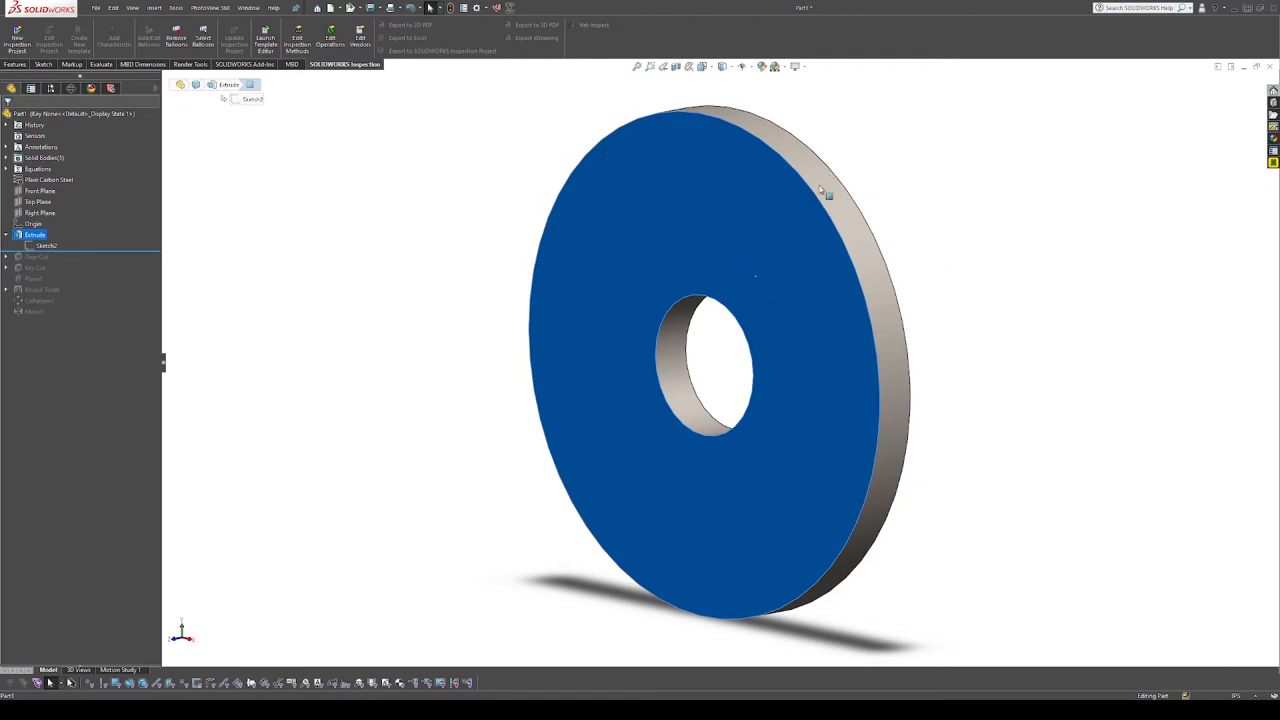
pyautogui.moveTo(556, 139)
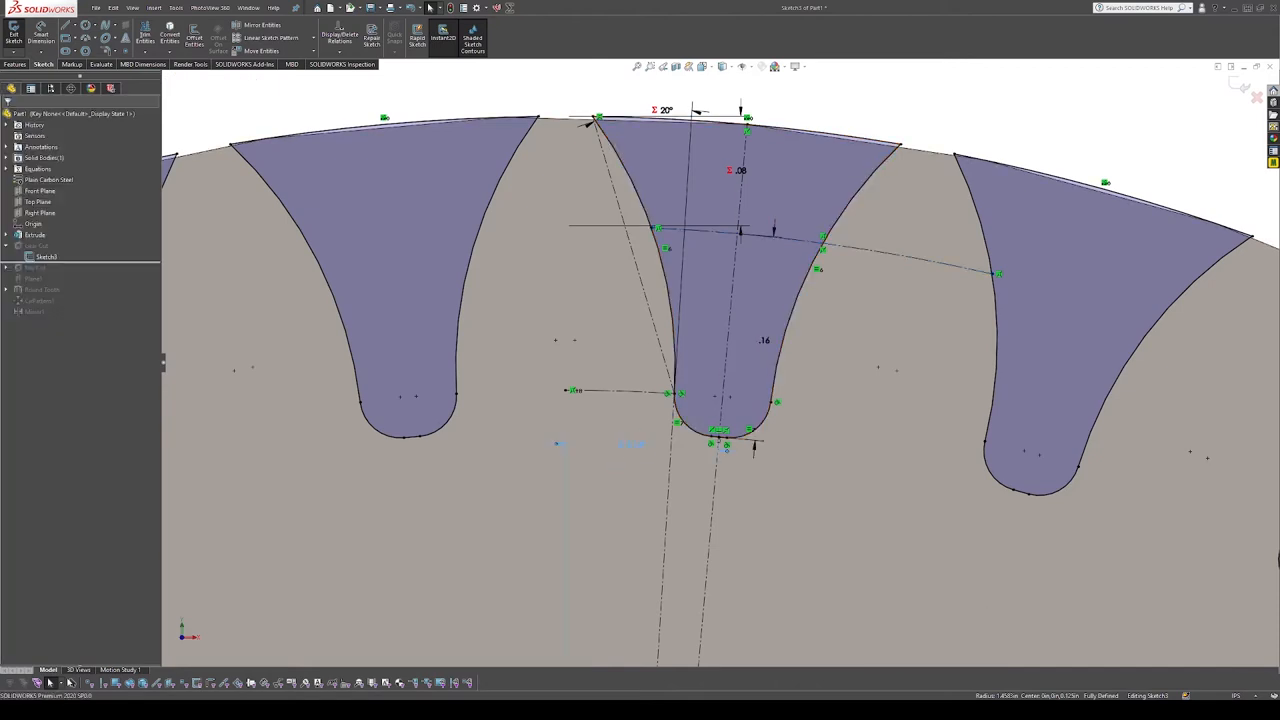
# Inspect the equation-driven .08 dimension in the Gear Cut's Sketch3
pyautogui.click(630, 444)
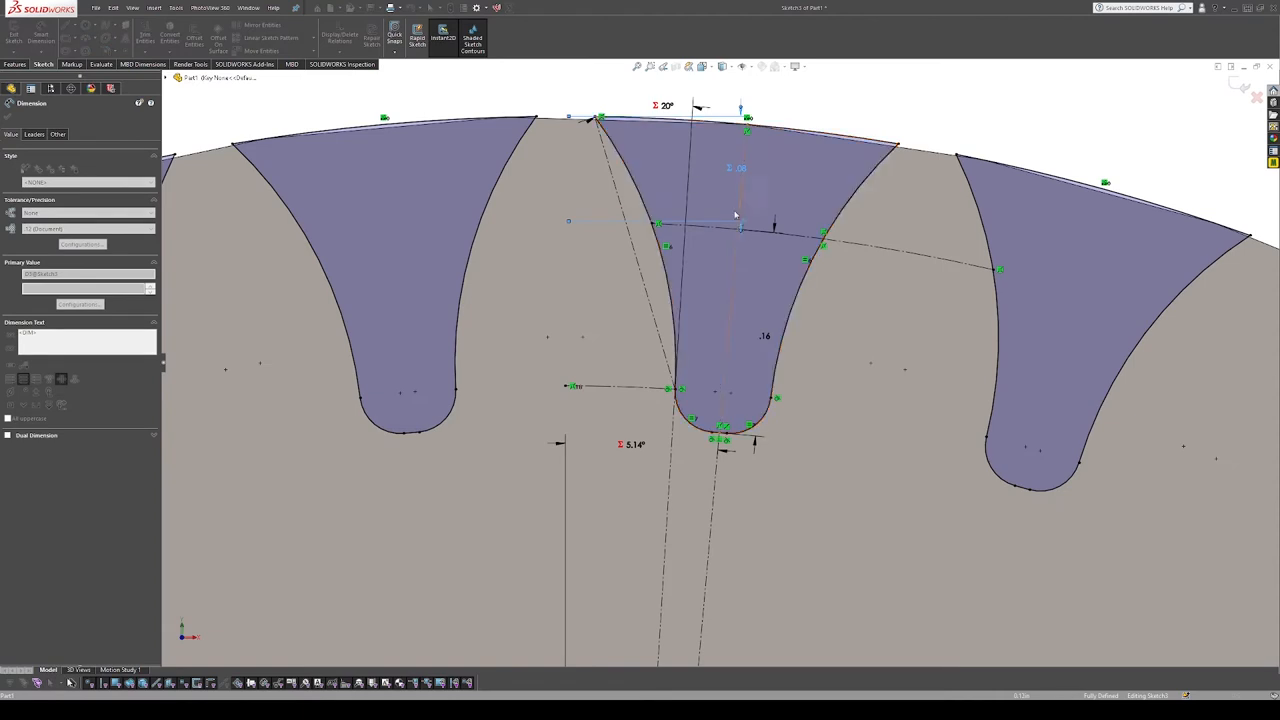
# Select a construction line in the tooth-gap sketch, beside the 35 and 5.14° dimensions
pyautogui.click(748, 239)
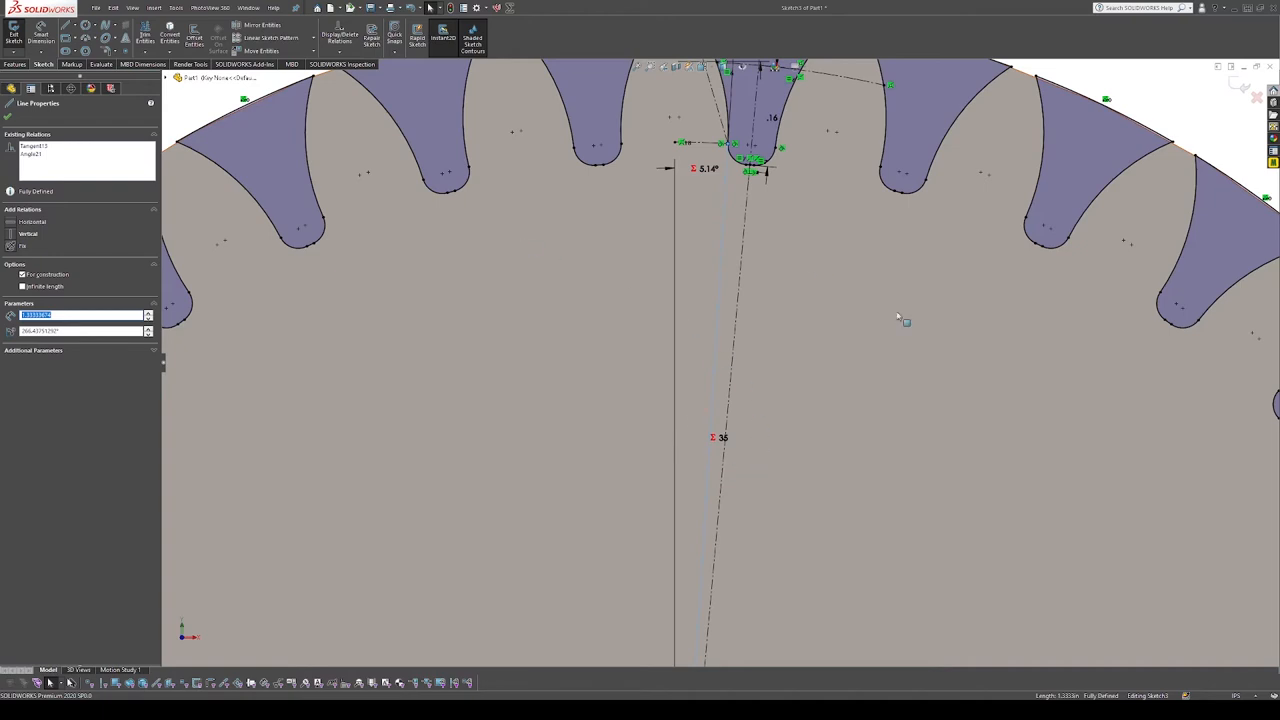
pyautogui.moveTo(712, 447)
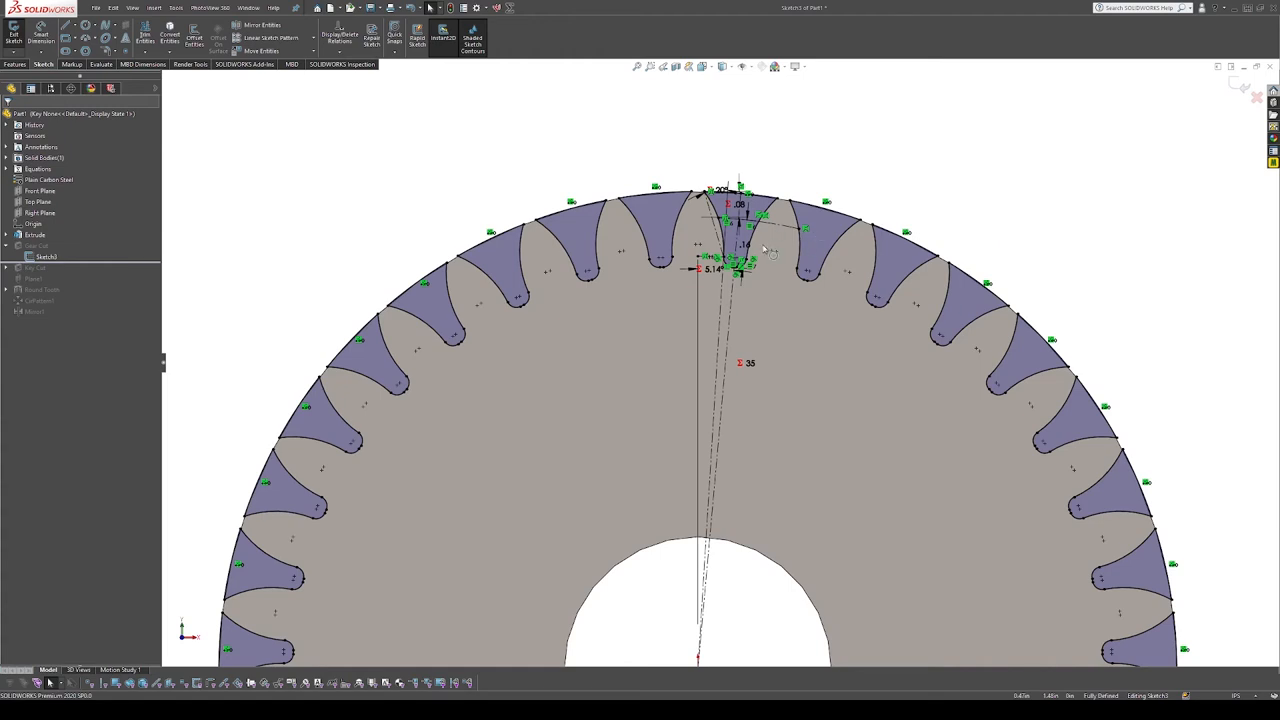
pyautogui.moveTo(672, 237)
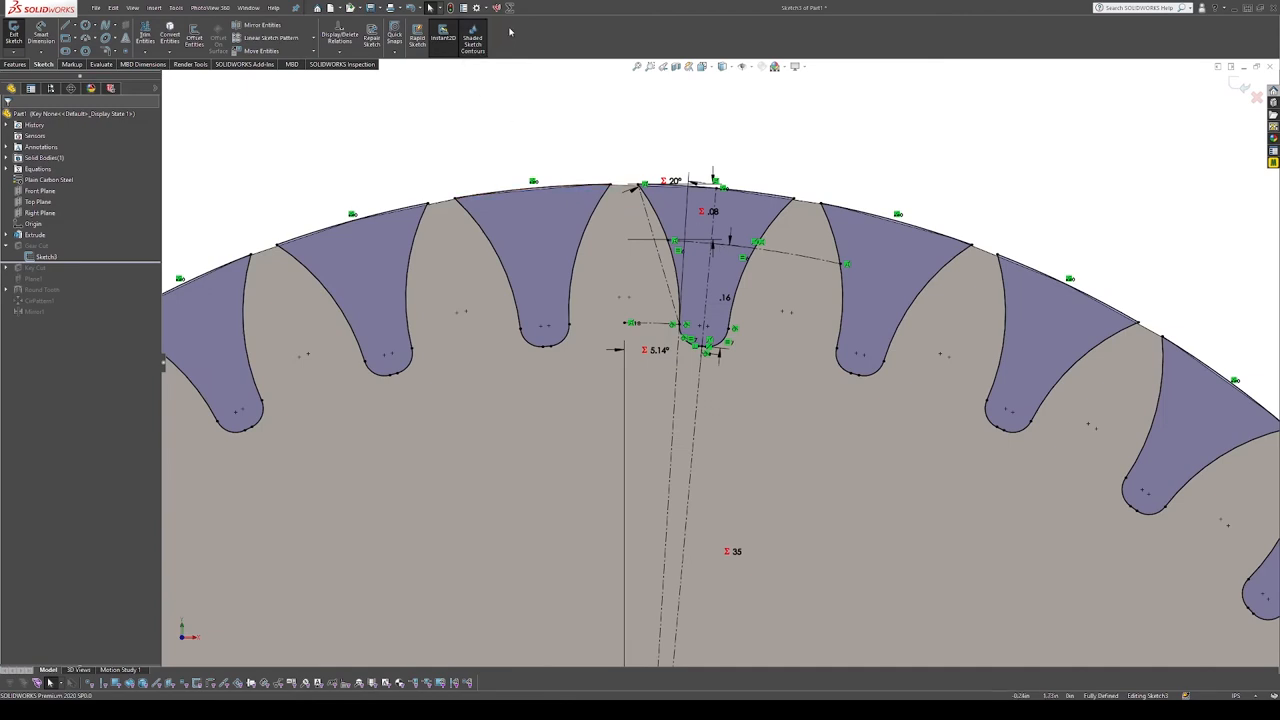
pyautogui.moveTo(785, 161)
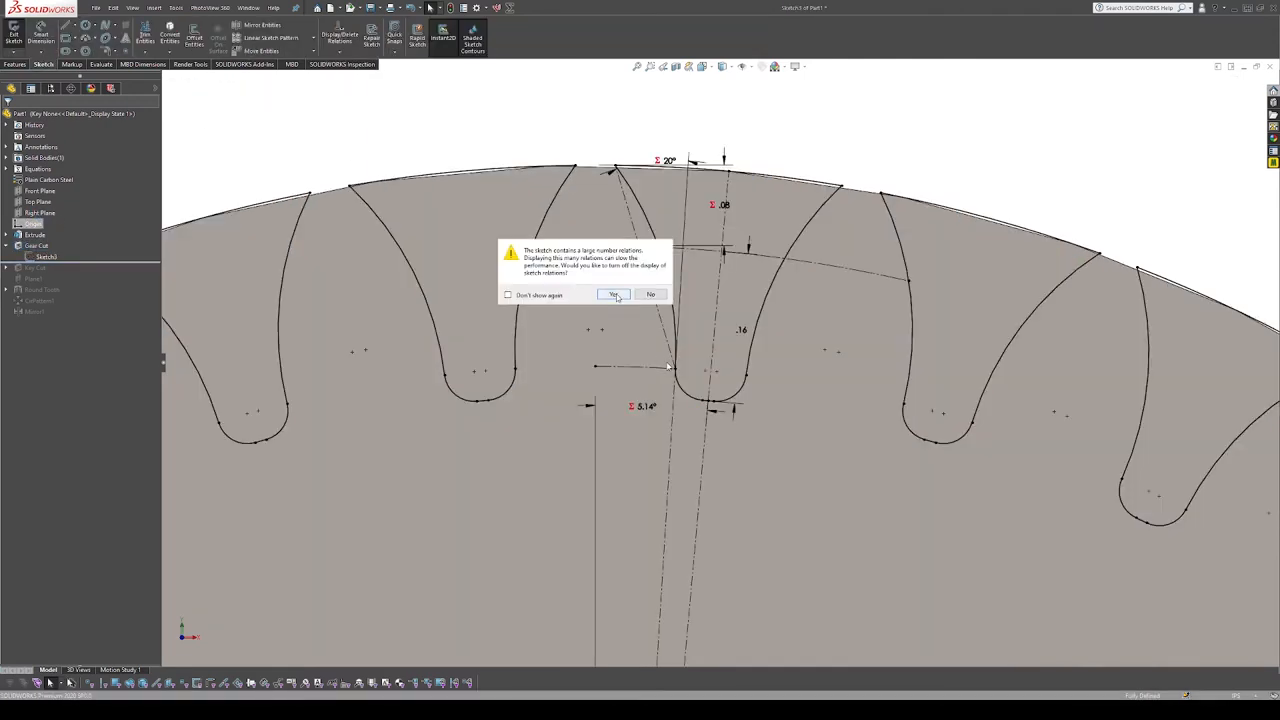
# Hide the sketch relations on the .18 by .05 keyway sketch
pyautogui.click(613, 294)
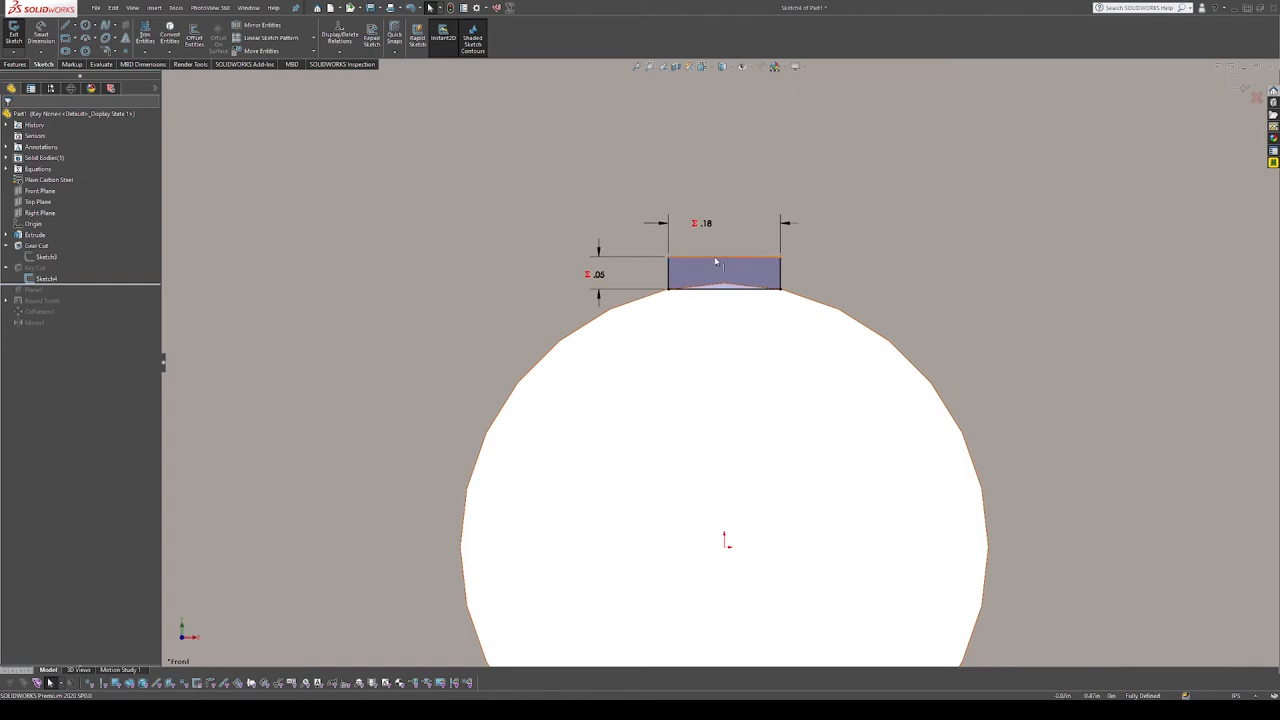
pyautogui.moveTo(700, 267)
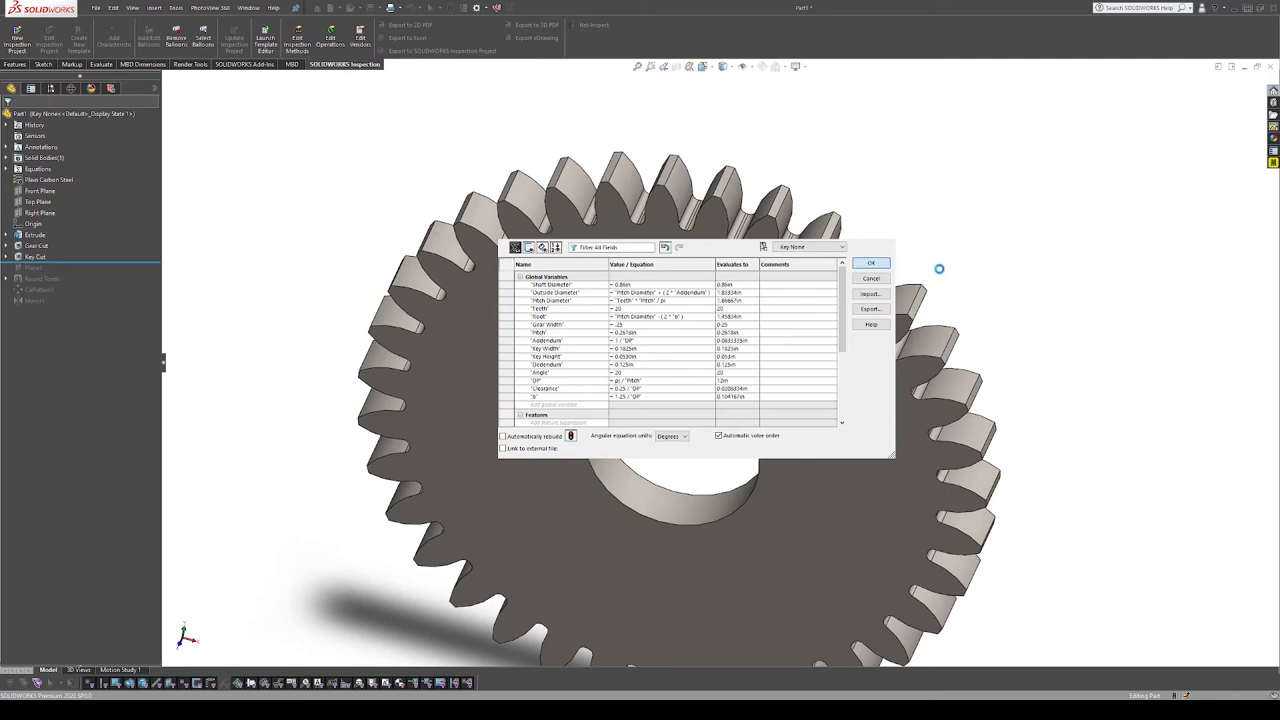
# Set 27 teeth, 0.5 in shaft diameter and .1625 gear width, then rebuild the gear
pyautogui.click(871, 263)
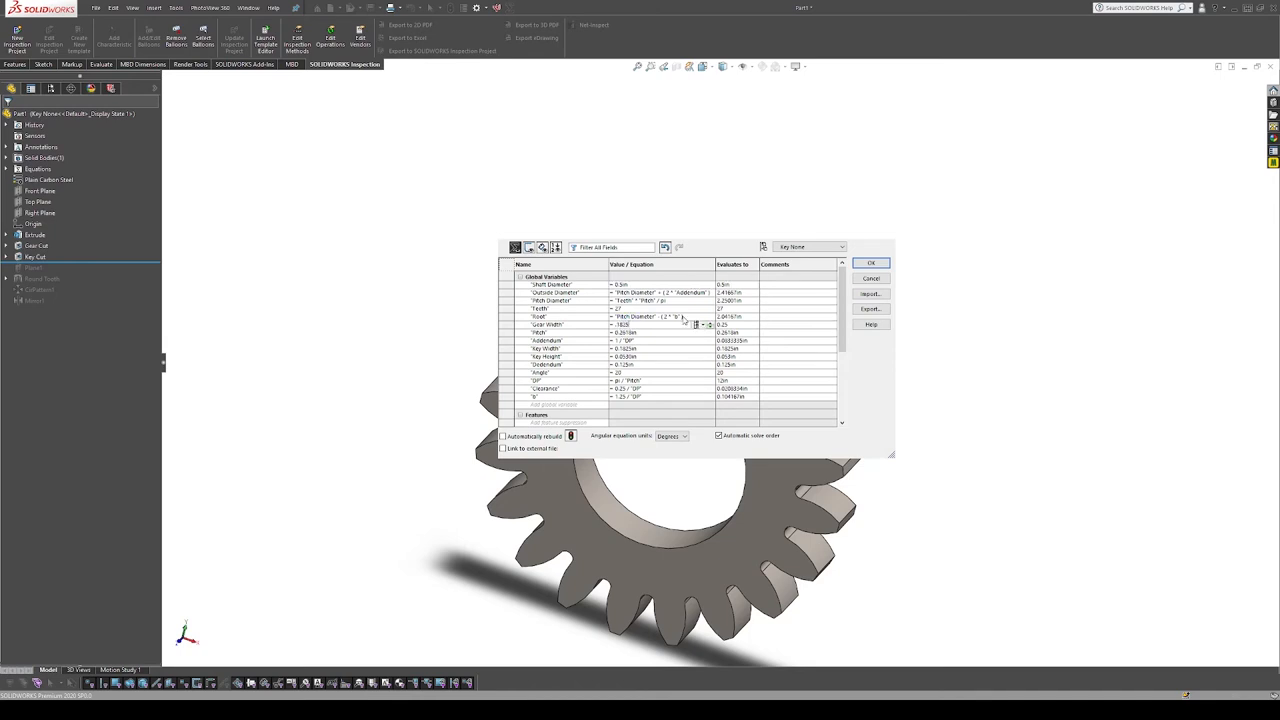
pyautogui.click(871, 262)
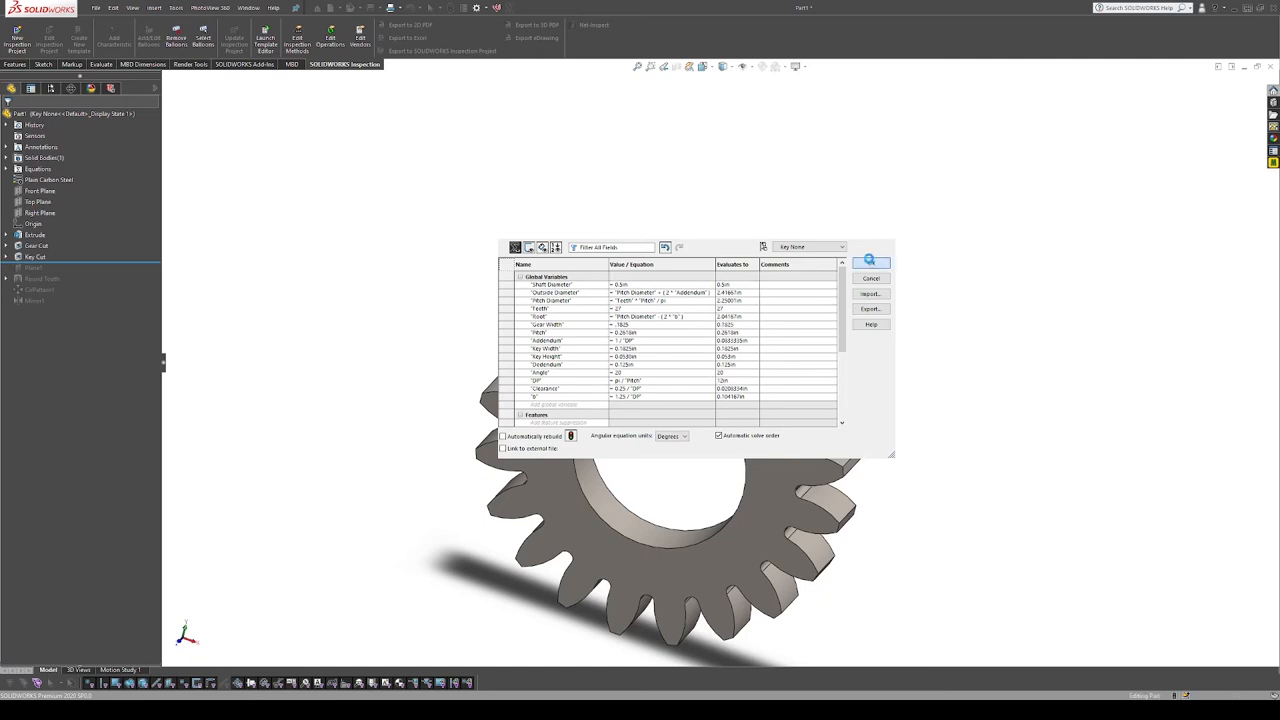
pyautogui.click(871, 261)
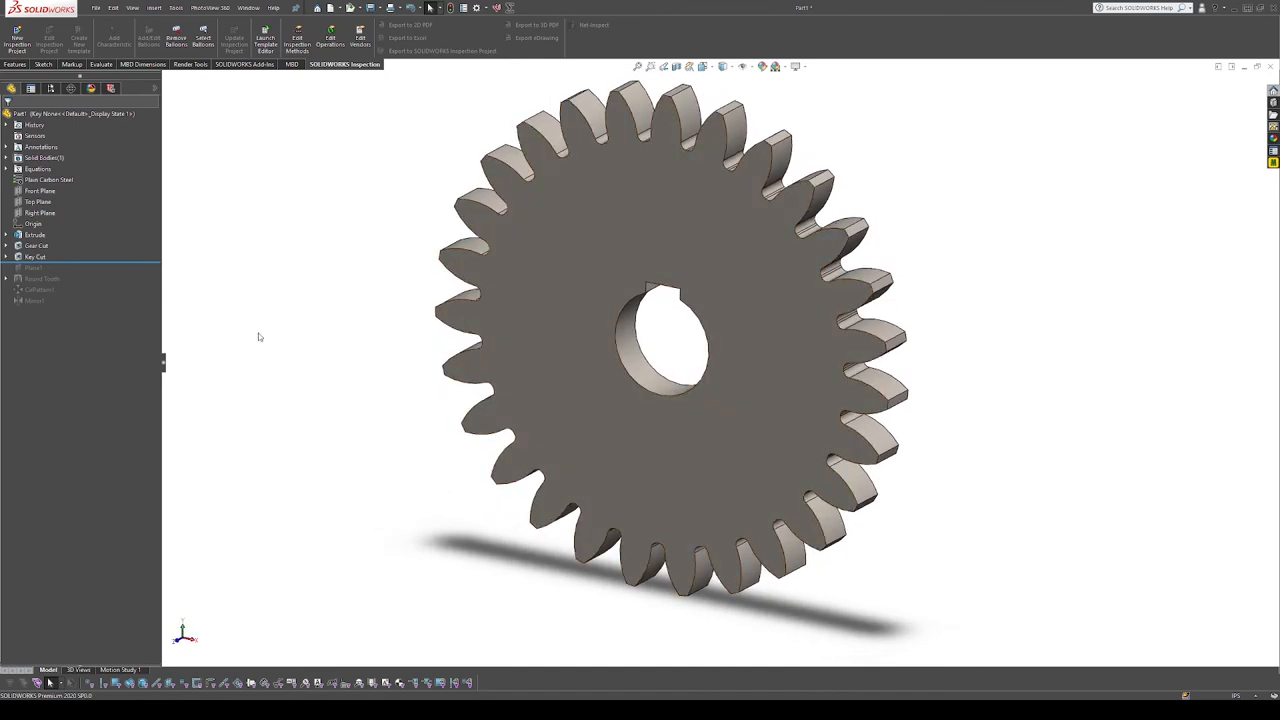
pyautogui.moveTo(318, 334)
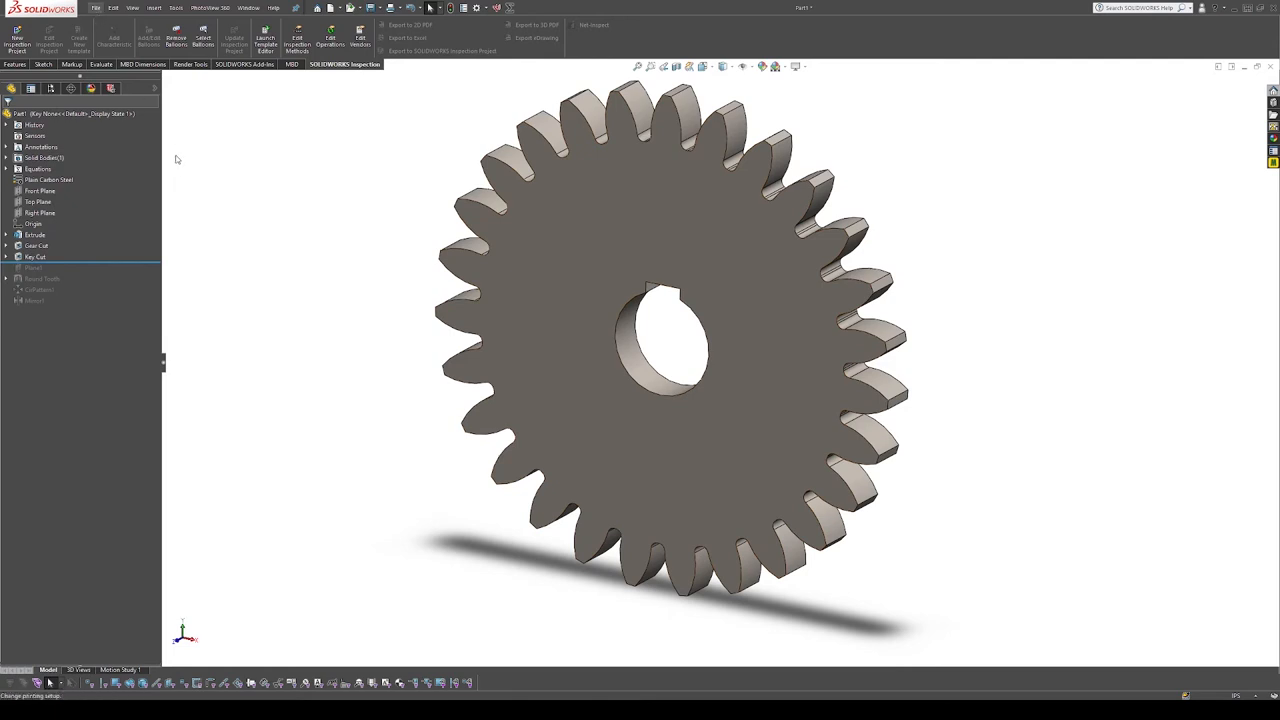
pyautogui.moveTo(123, 131)
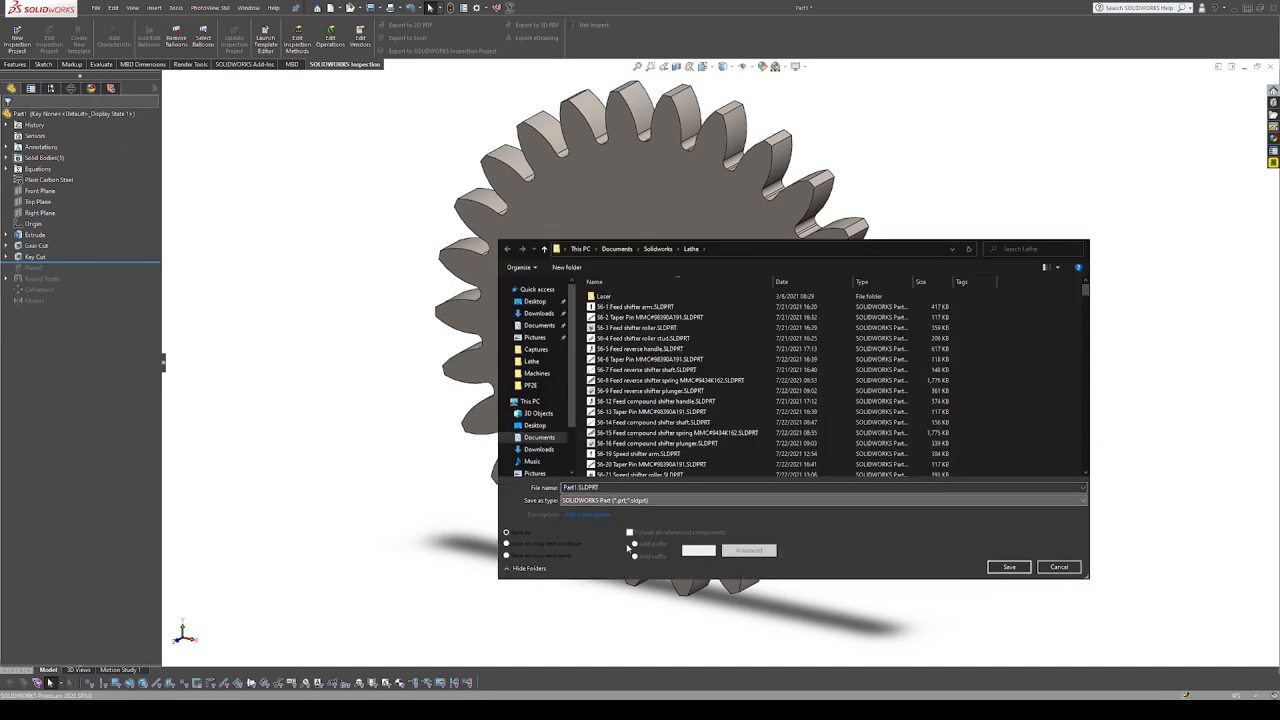
pyautogui.moveTo(621, 632)
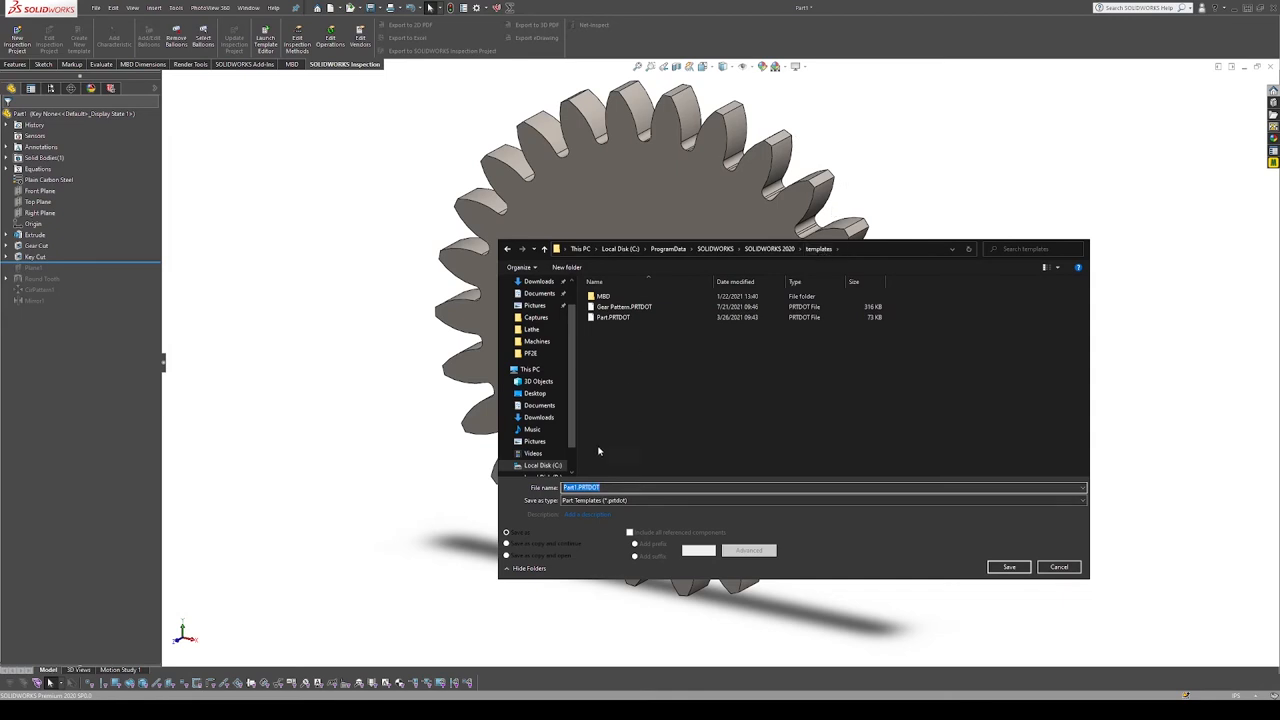
# Overwrite Gear Pattern.PRTDOT in the templates folder with the gear
pyautogui.click(620, 307)
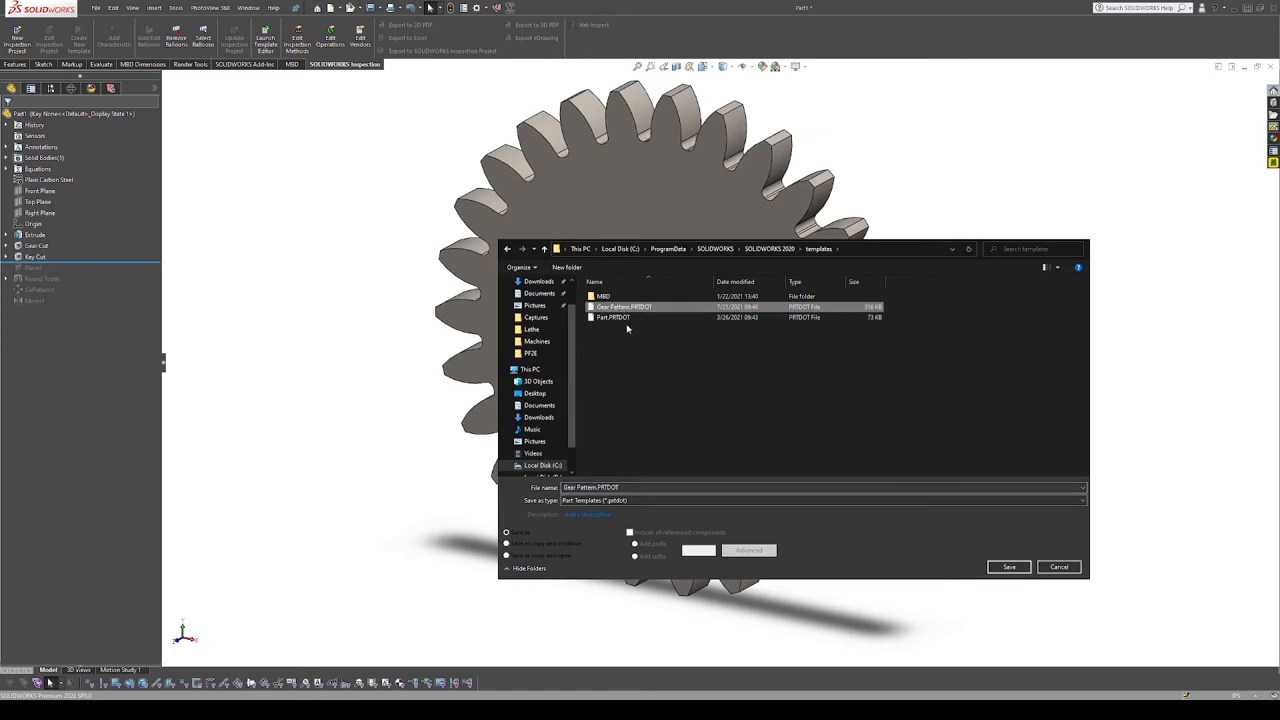
pyautogui.moveTo(626, 364)
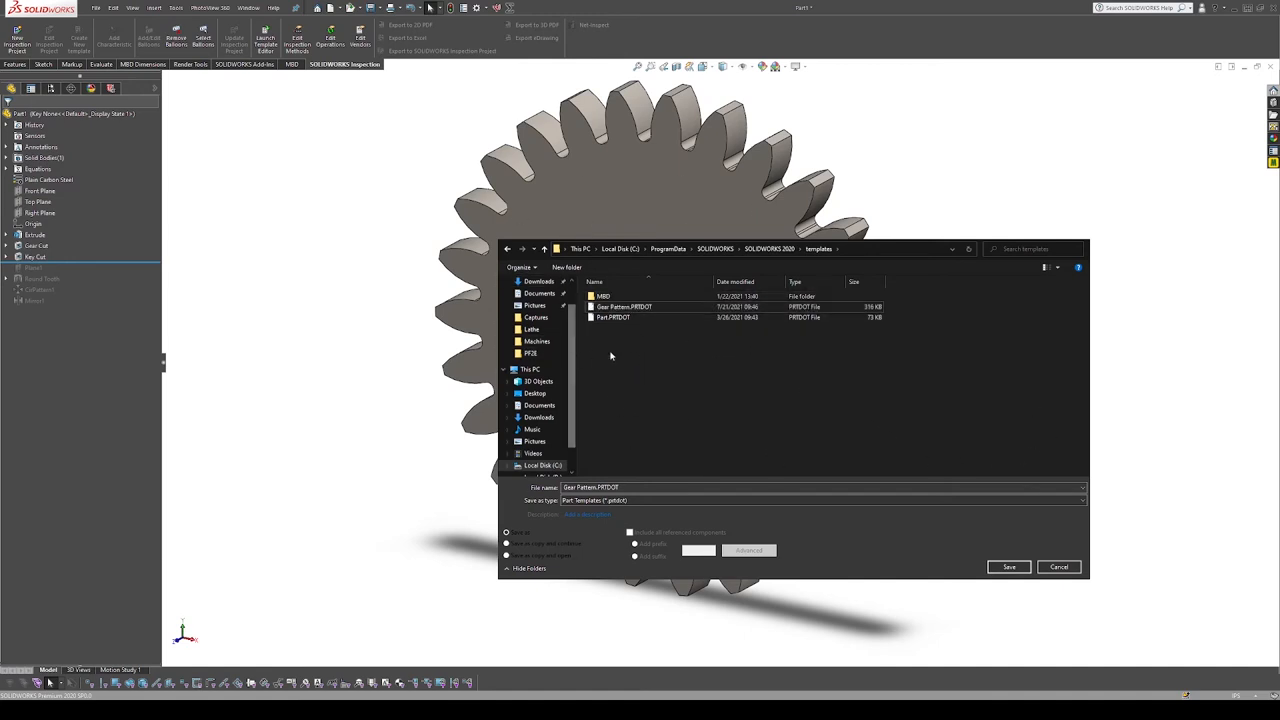
pyautogui.click(623, 307)
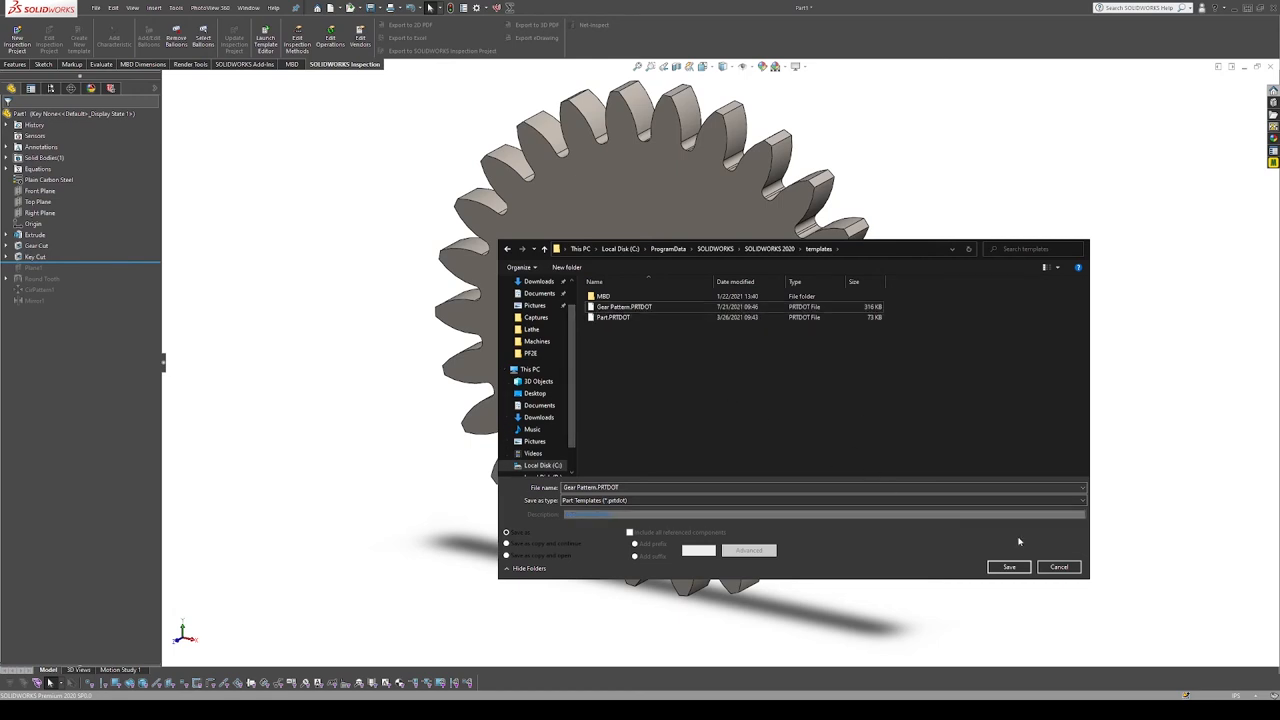
pyautogui.click(1007, 566)
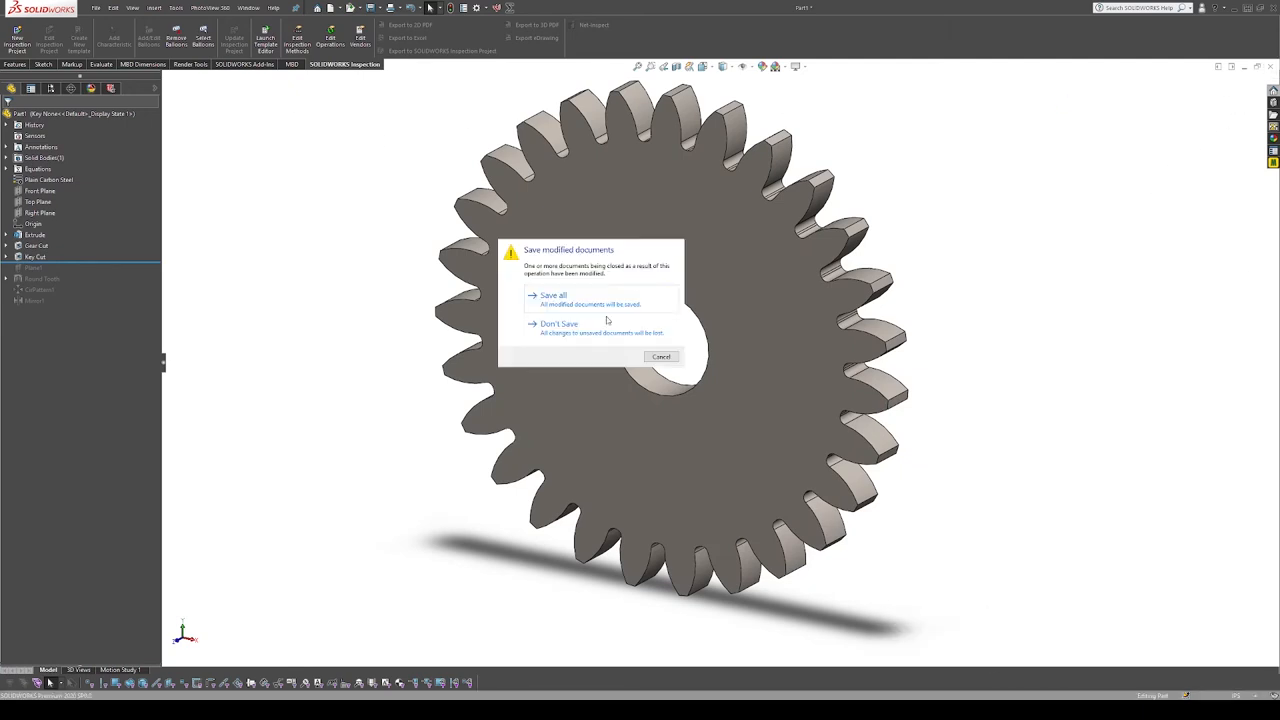
# Close the gear without saving and create a new part from the Gear Pattern template
pyautogui.click(560, 323)
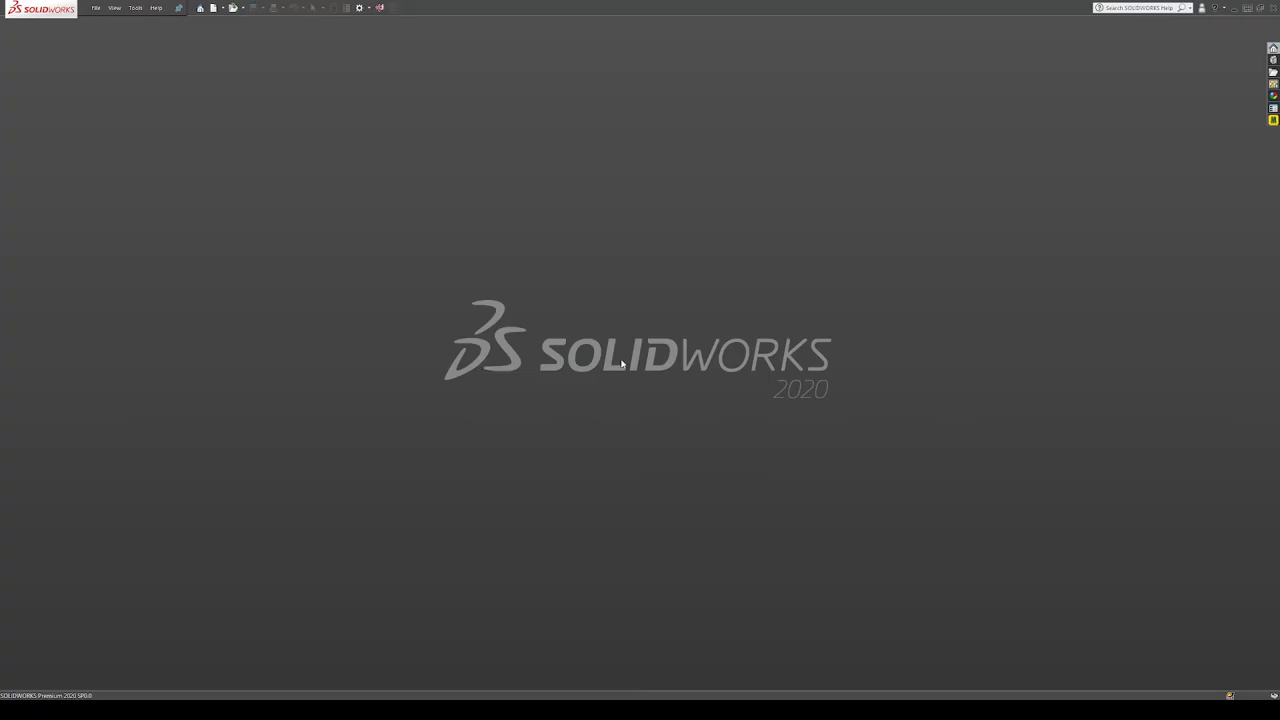
pyautogui.click(203, 9)
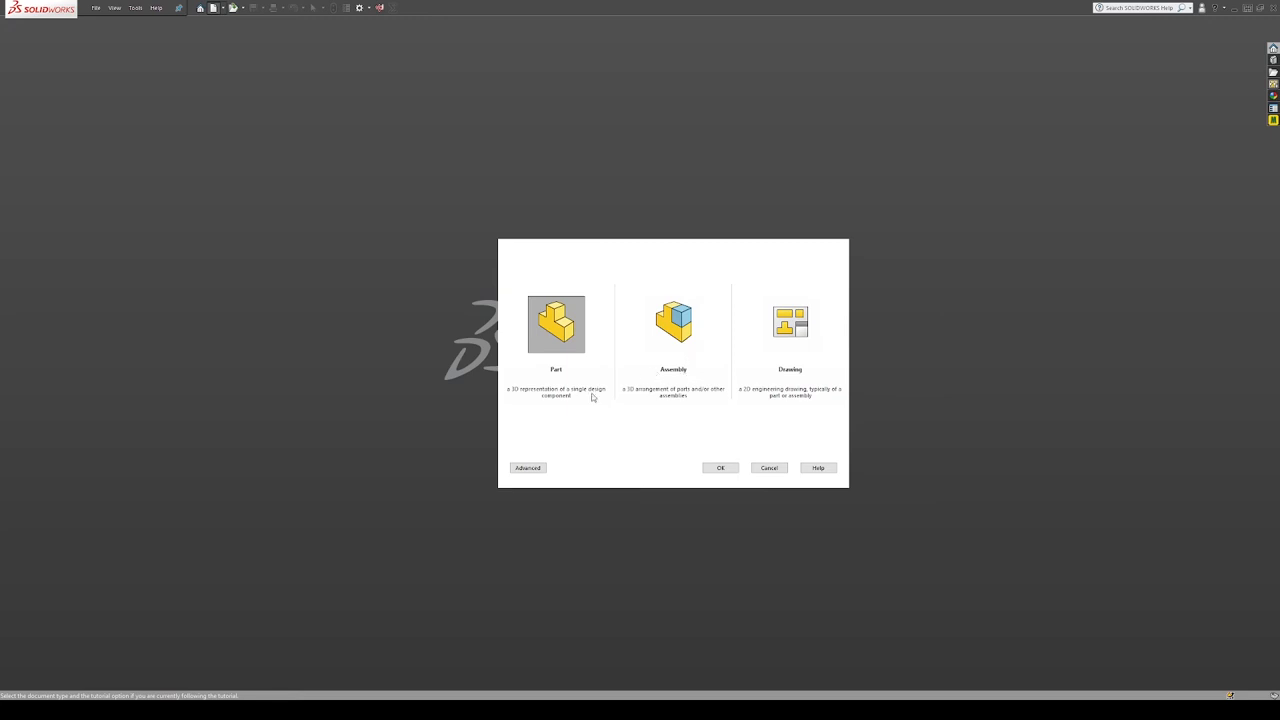
pyautogui.click(527, 467)
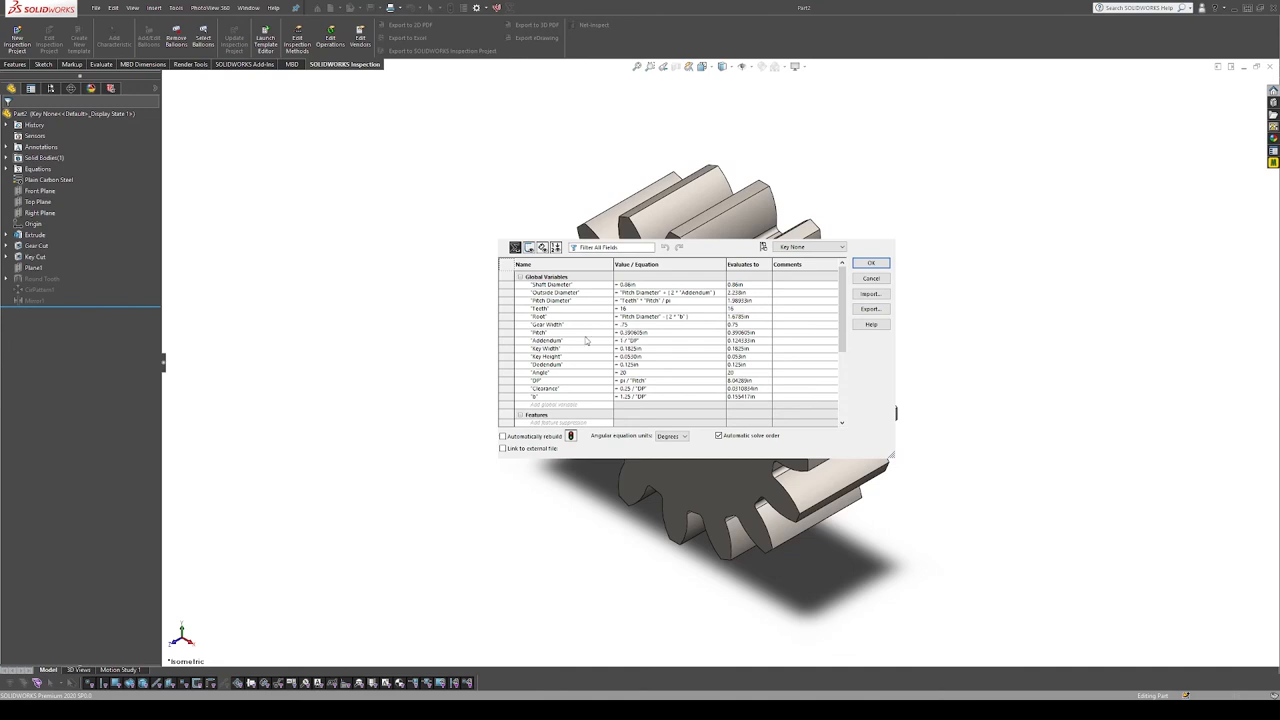
# Change the new gear's Teeth to 16 and Gear Width to .75
pyautogui.click(871, 262)
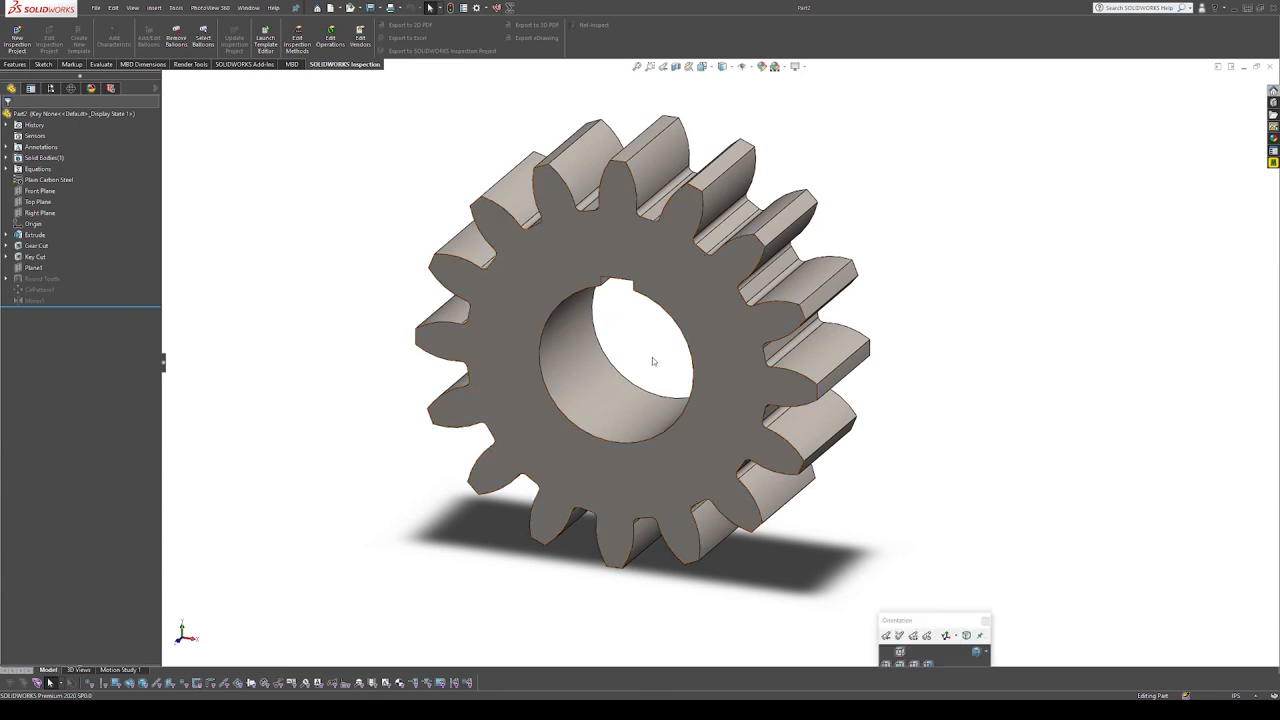
pyautogui.moveTo(642, 361)
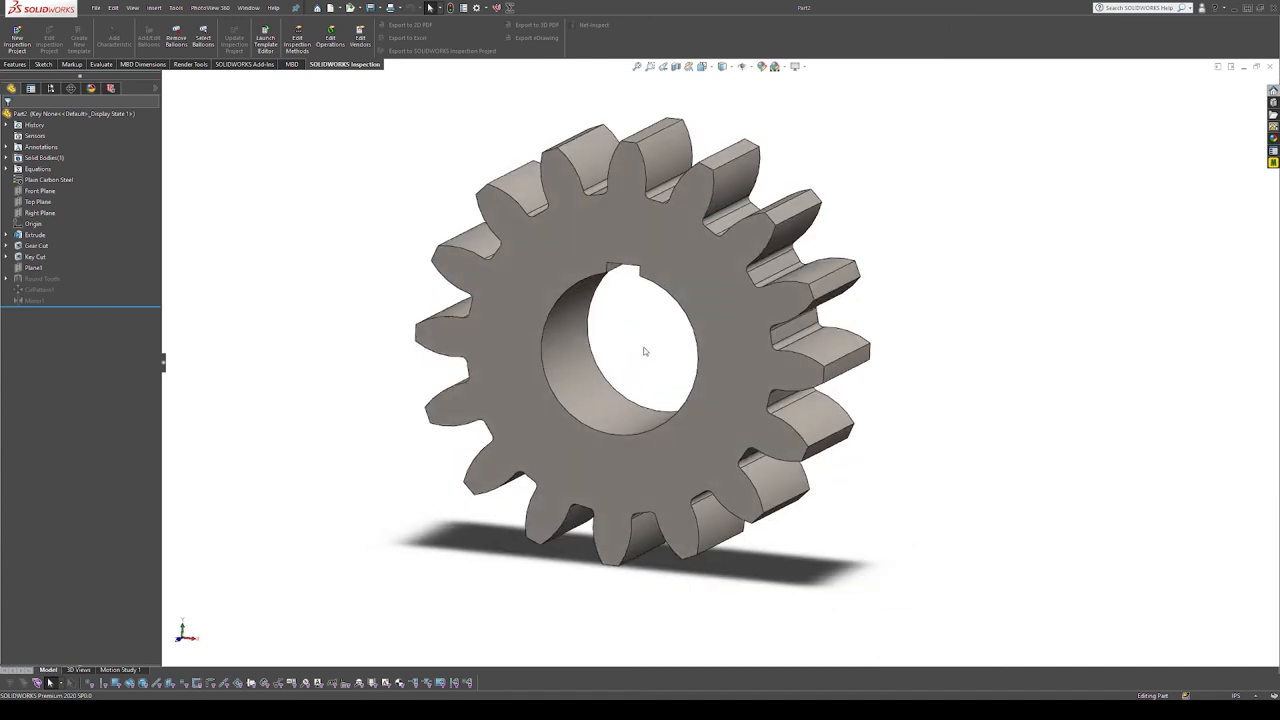
pyautogui.moveTo(633, 348)
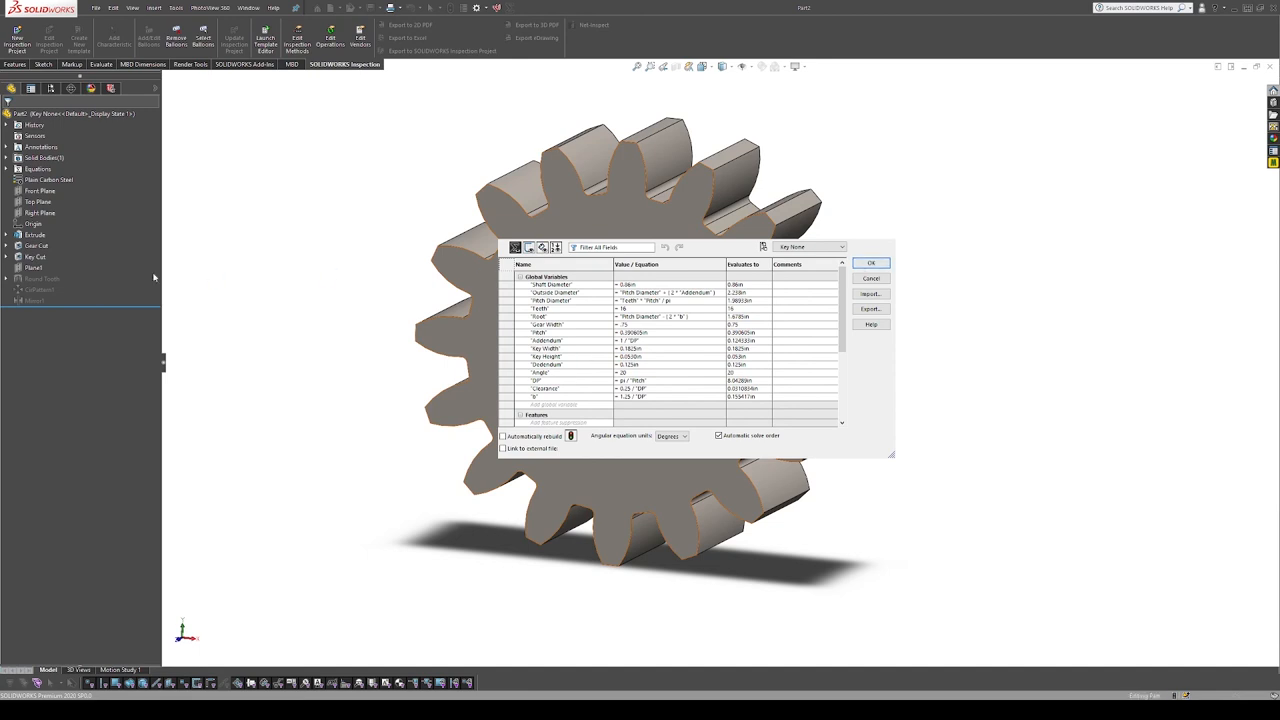
pyautogui.click(871, 262)
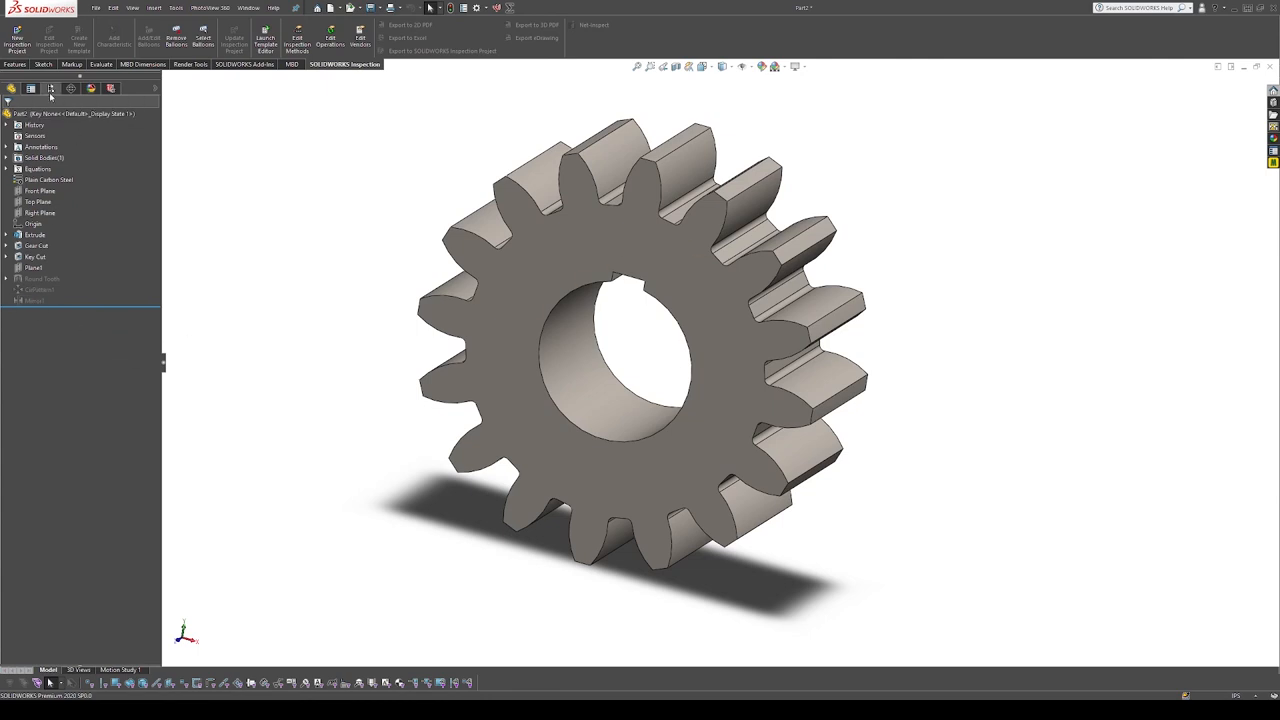
# Show the gear's configuration list to reach the Key Both configuration
pyautogui.click(32, 89)
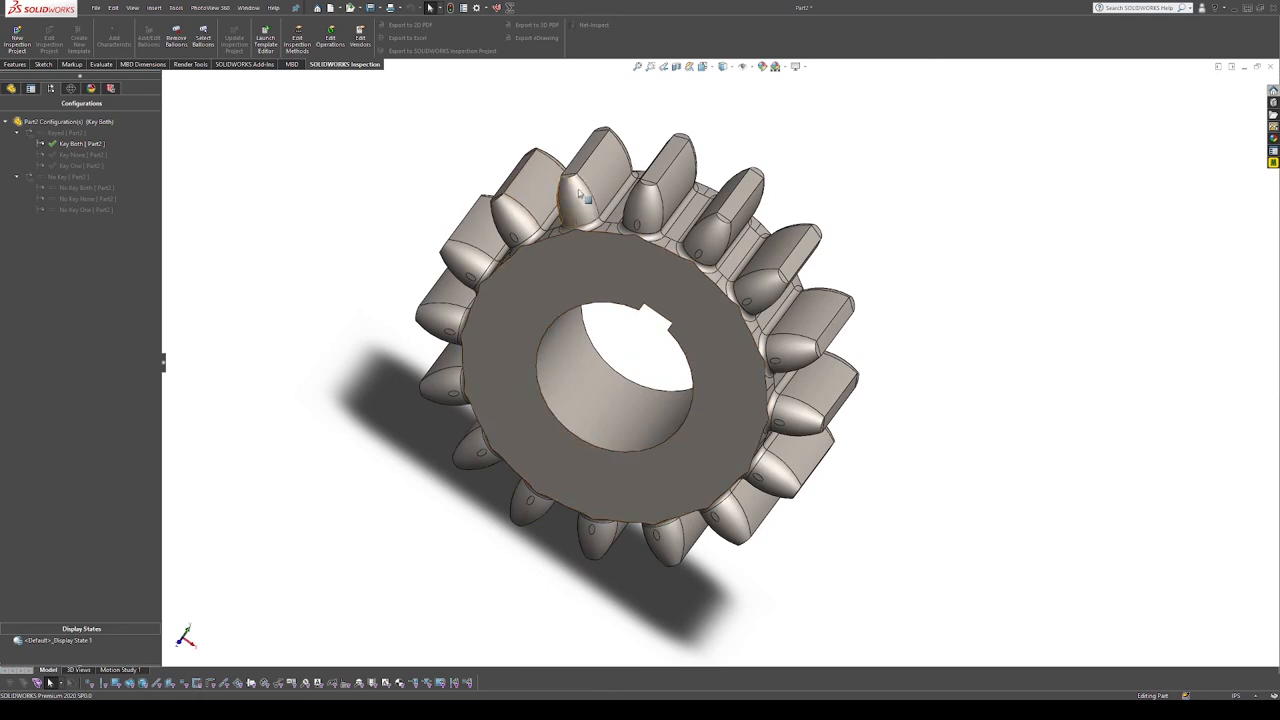
pyautogui.moveTo(377, 313)
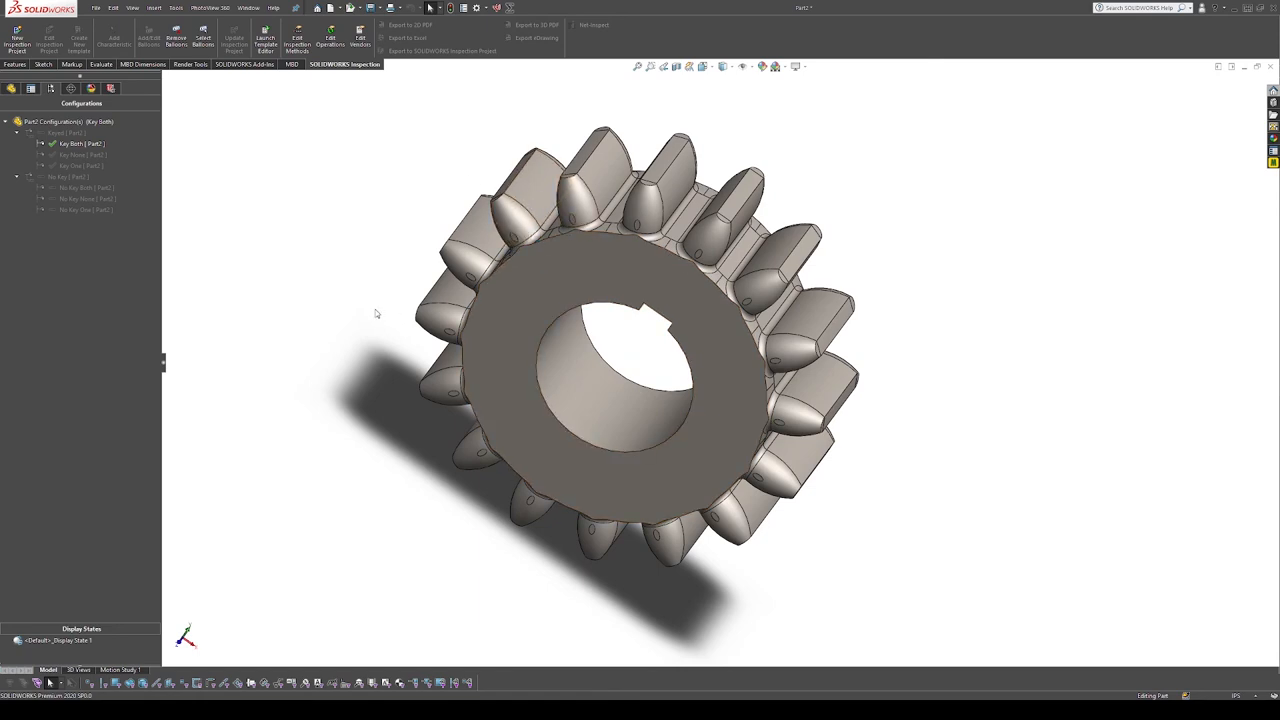